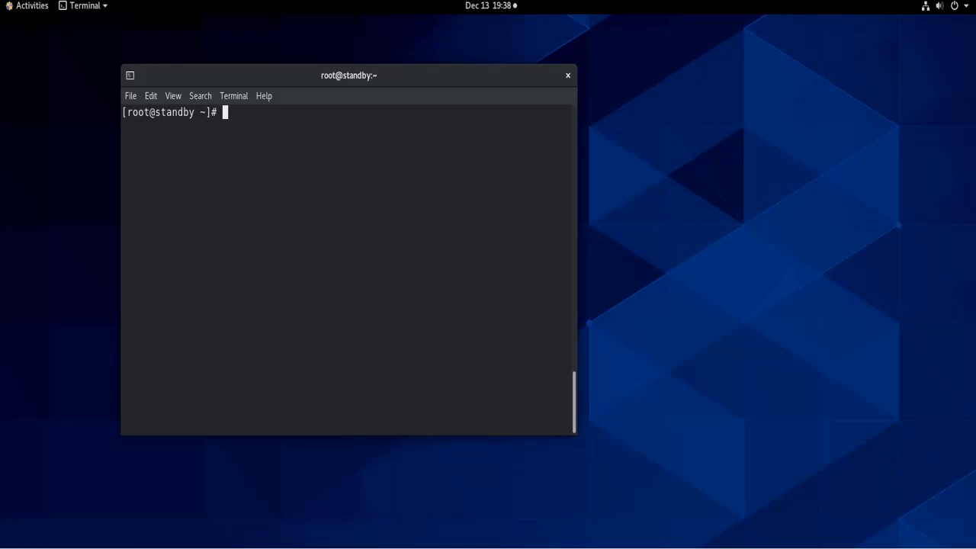
mouse_move(257, 231)
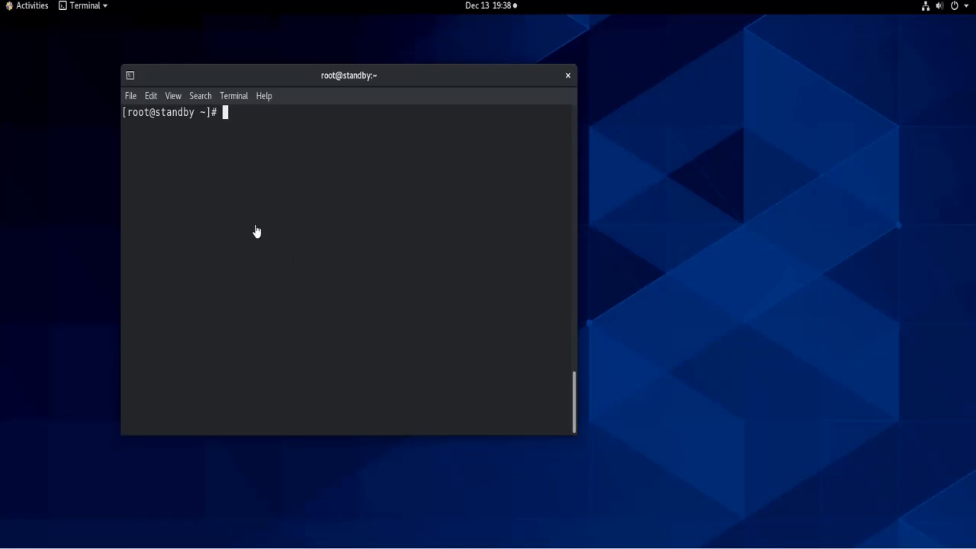
mouse_move(274, 315)
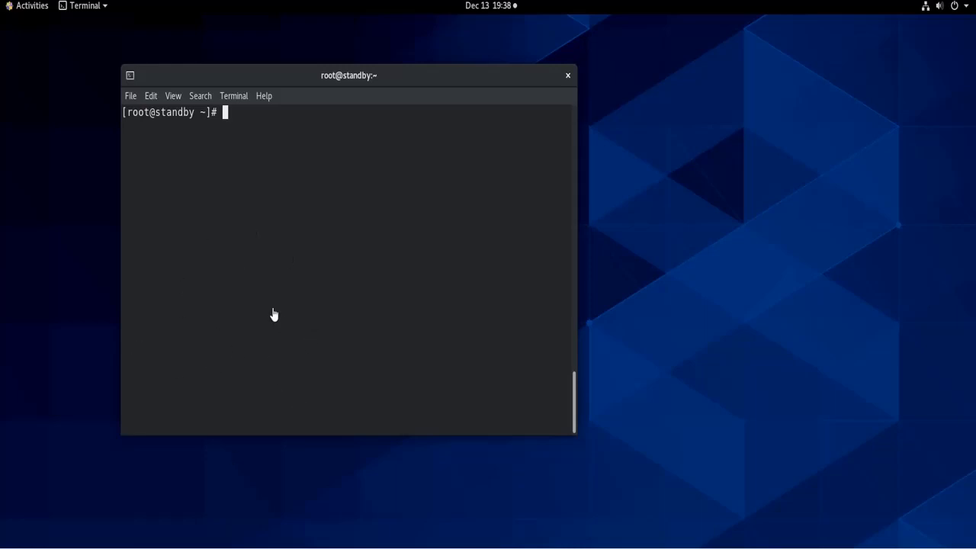
mouse_move(195, 213)
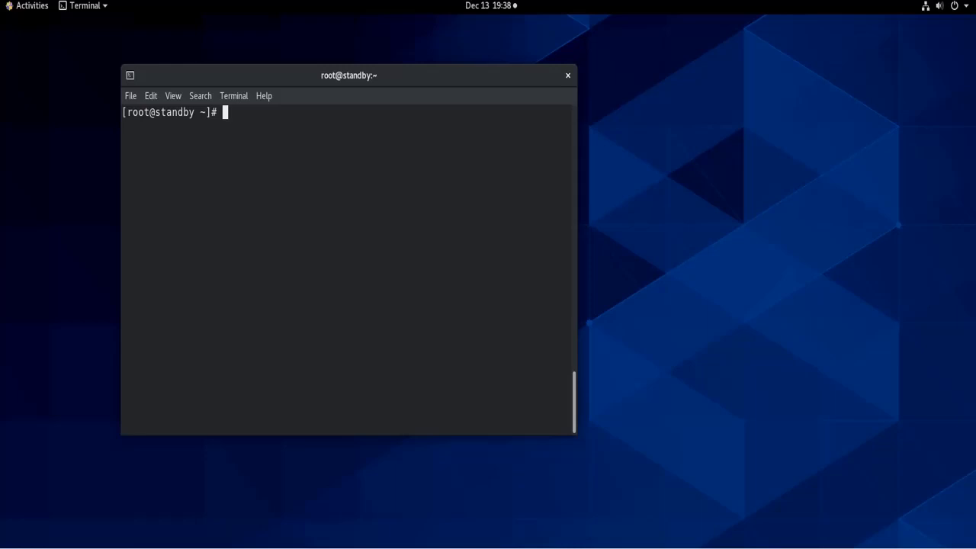
mouse_move(260, 188)
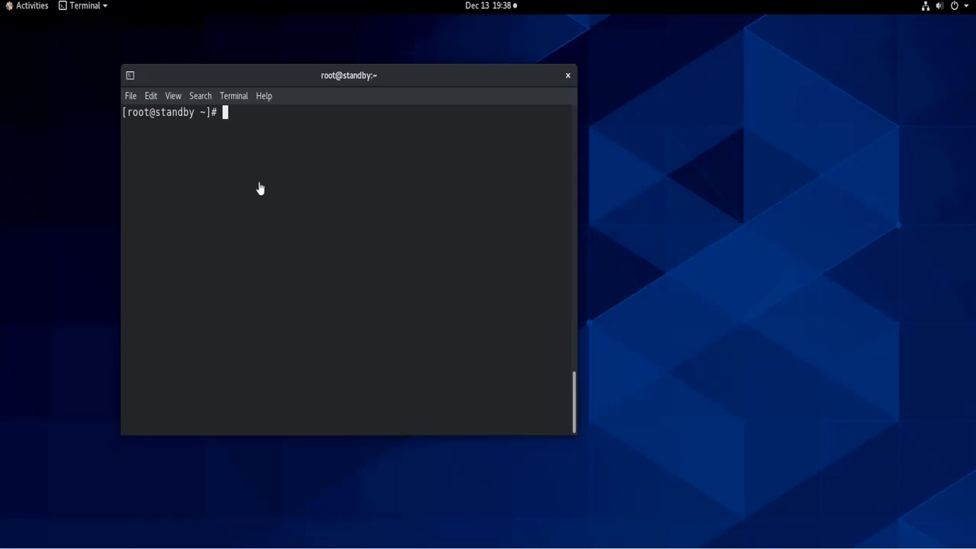
mouse_move(304, 189)
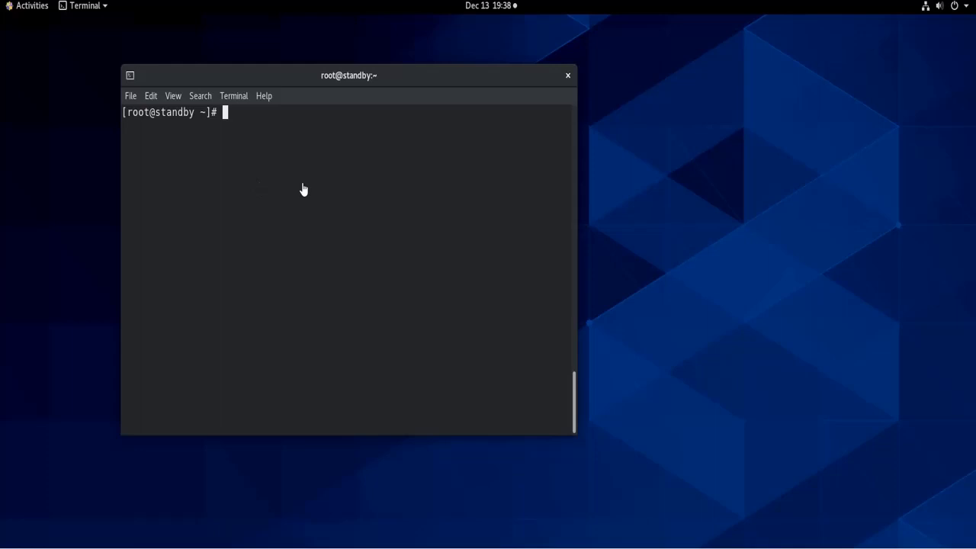
Step: Run lsblk and highlight the 33G size of disk sda
text(lsblk)
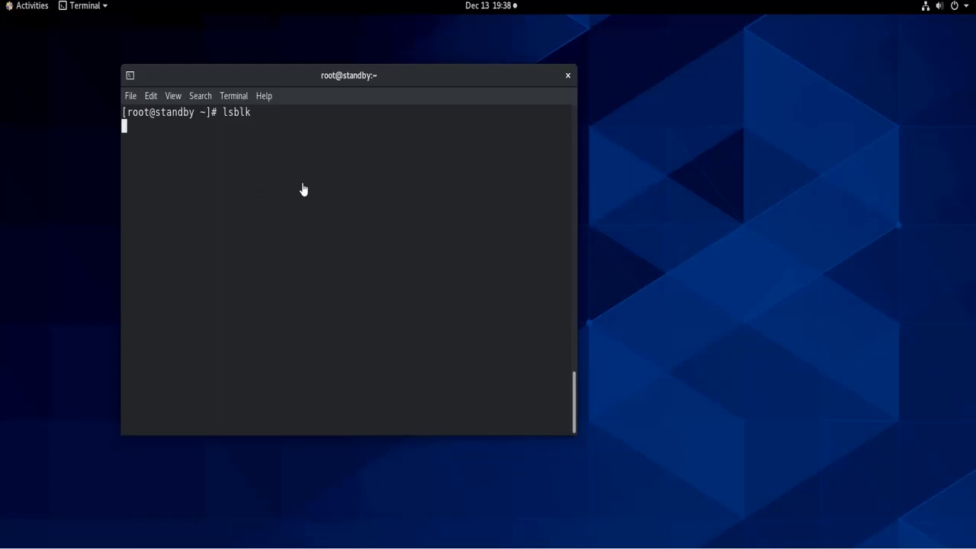
key(Return)
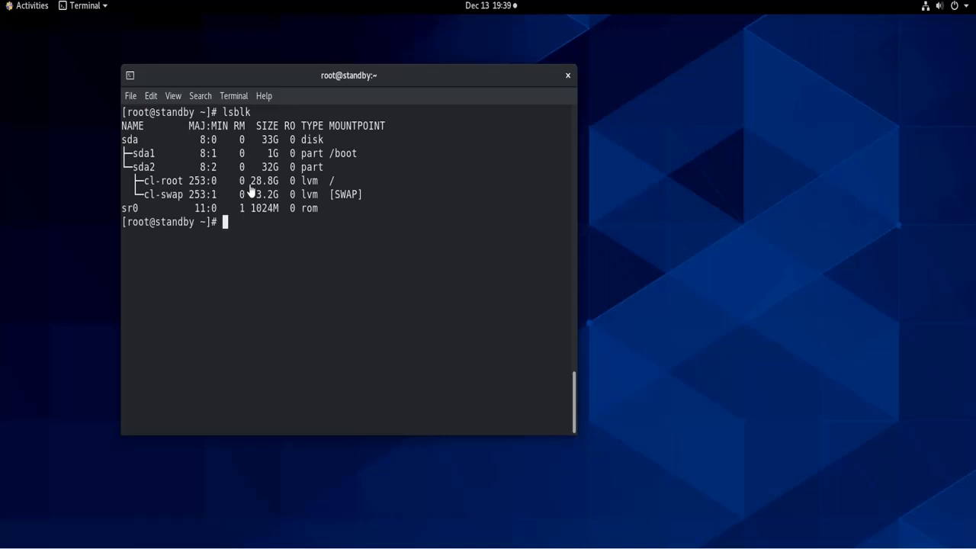
mouse_move(254, 189)
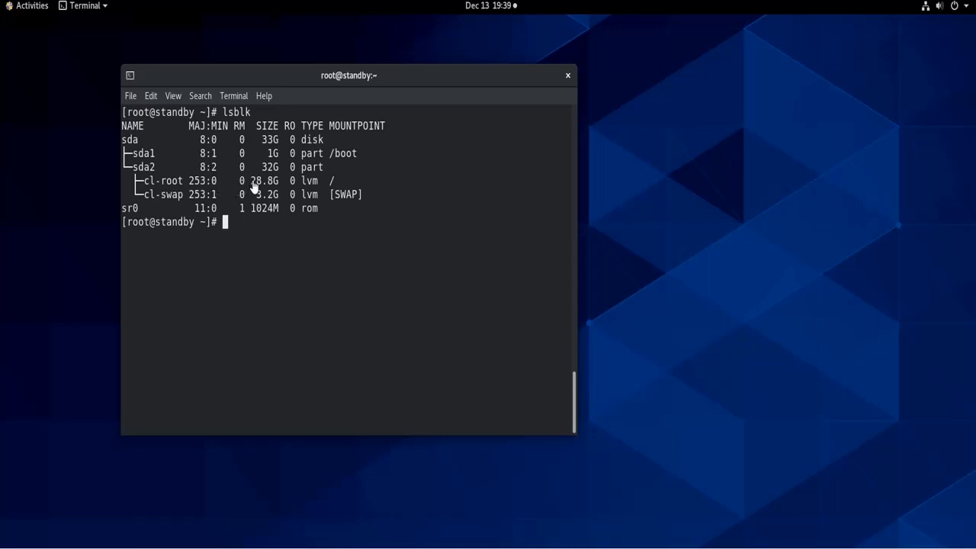
double_click(267, 181)
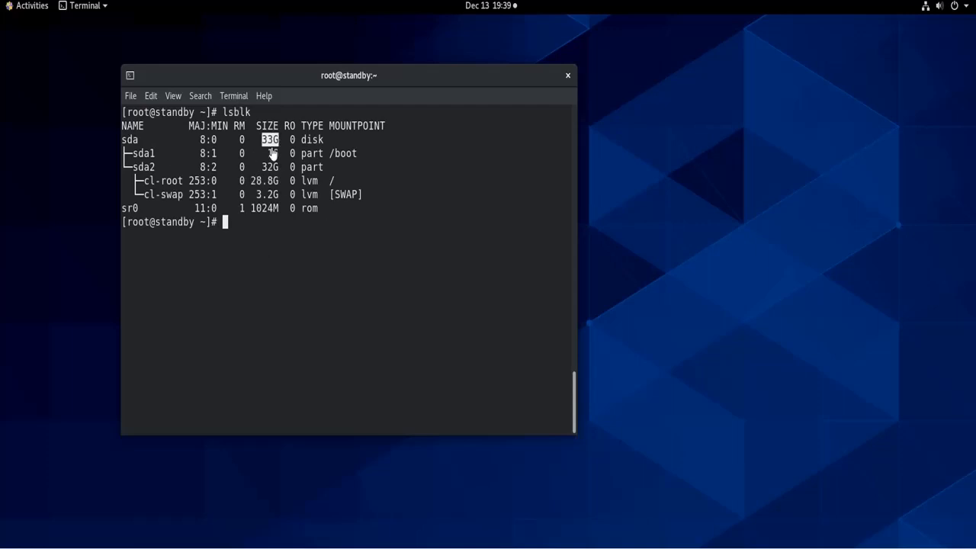
mouse_move(273, 158)
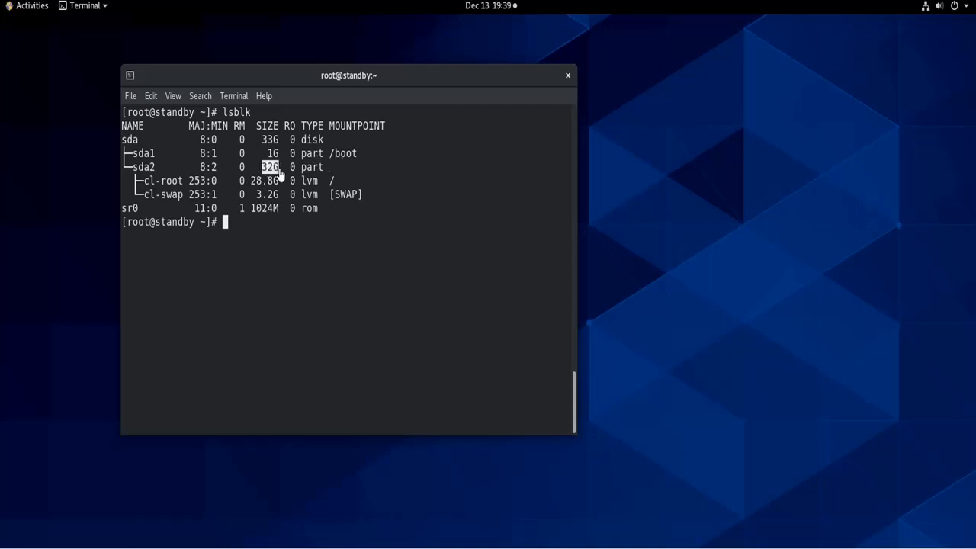
mouse_move(197, 177)
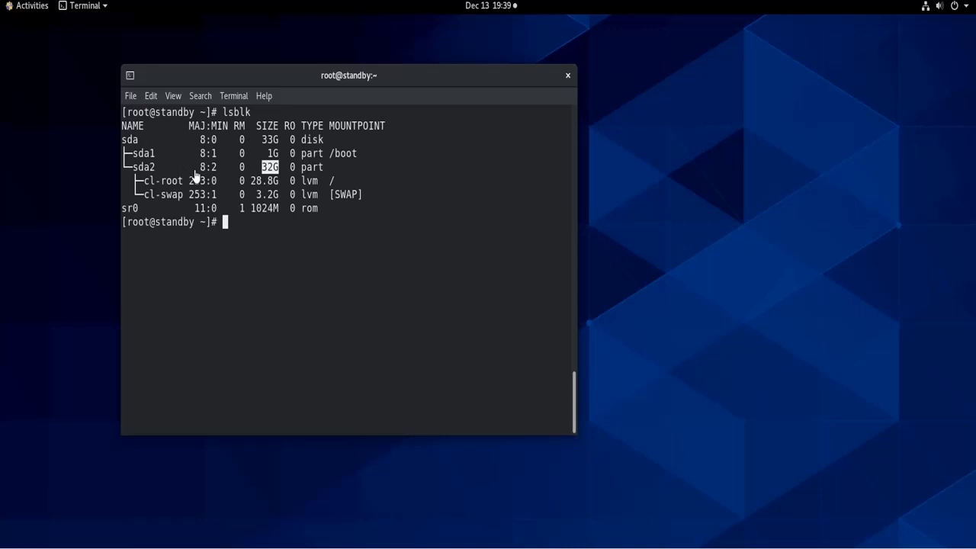
mouse_move(227, 197)
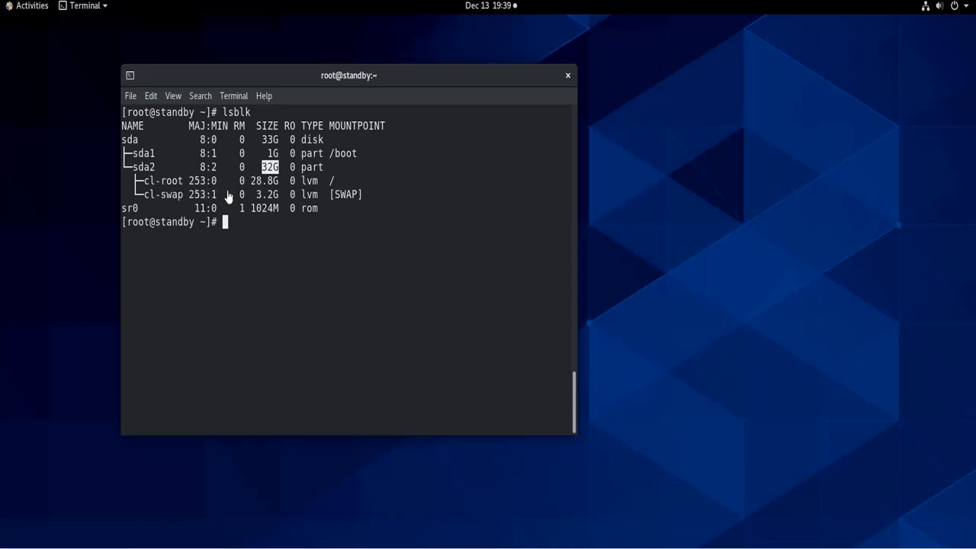
mouse_move(253, 187)
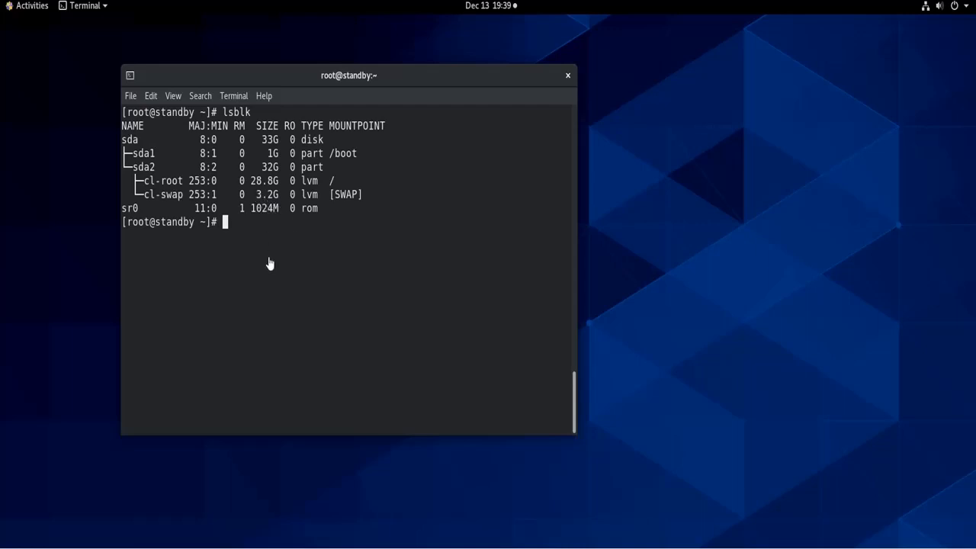
mouse_move(270, 158)
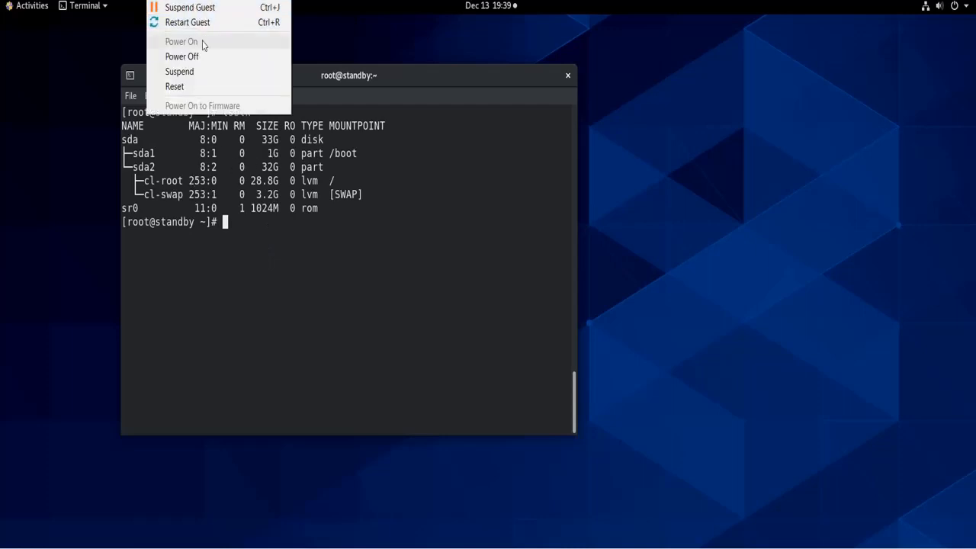
mouse_move(181, 57)
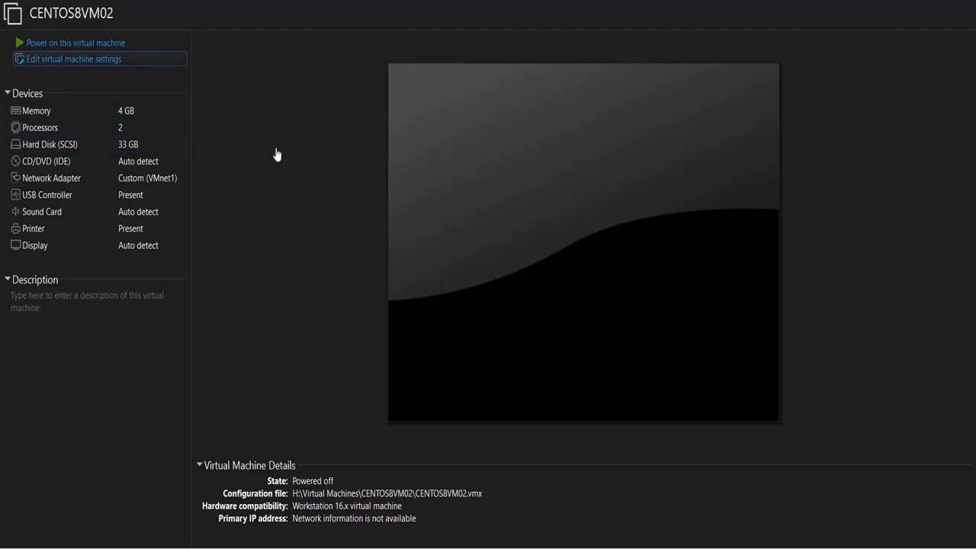
Step: Expand the CENTOS8VM02 Hard Disk to 34 GB in VM settings and acknowledge completion
click(73, 59)
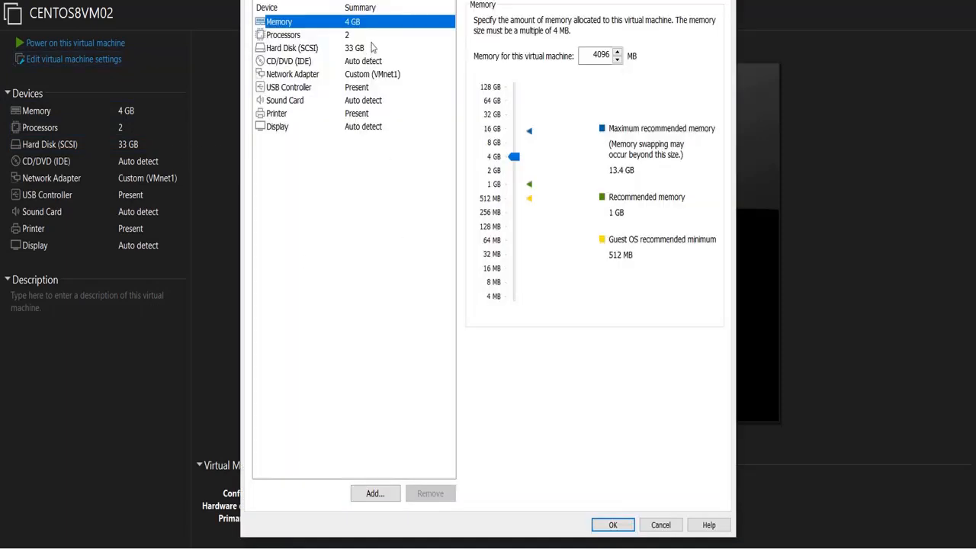
click(291, 47)
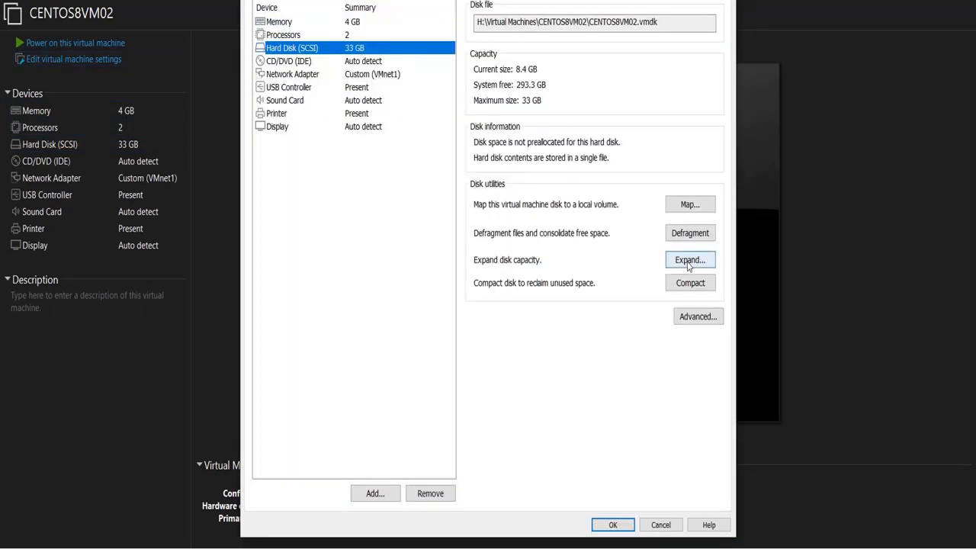
click(689, 260)
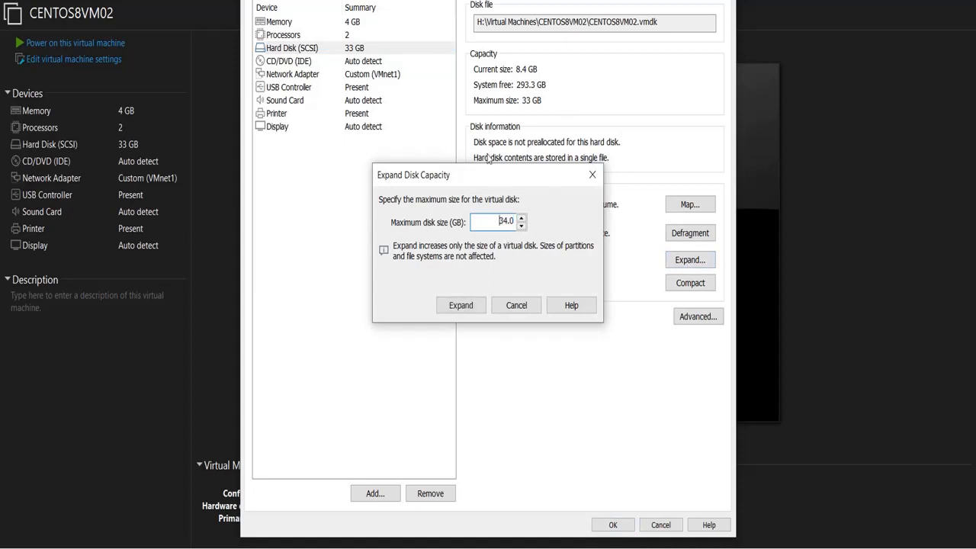
click(460, 305)
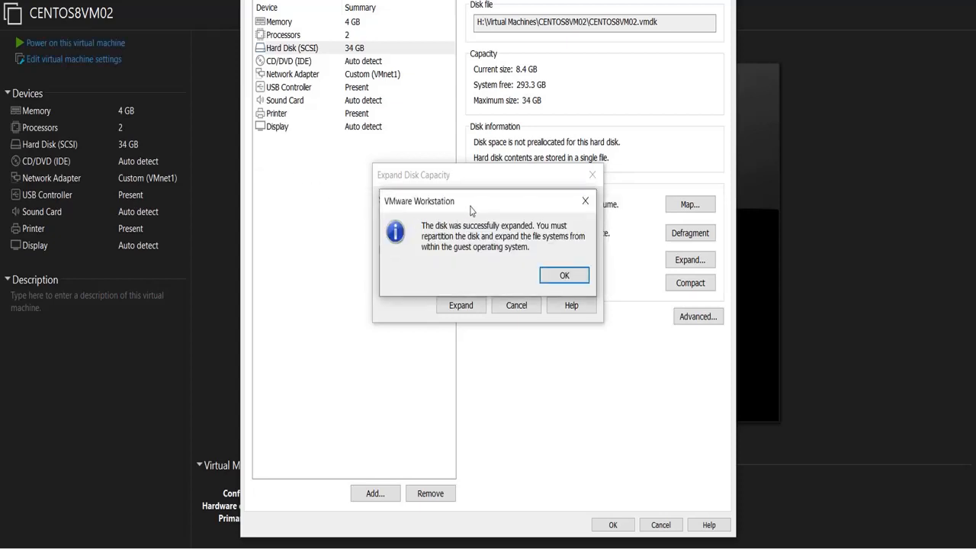
mouse_move(504, 207)
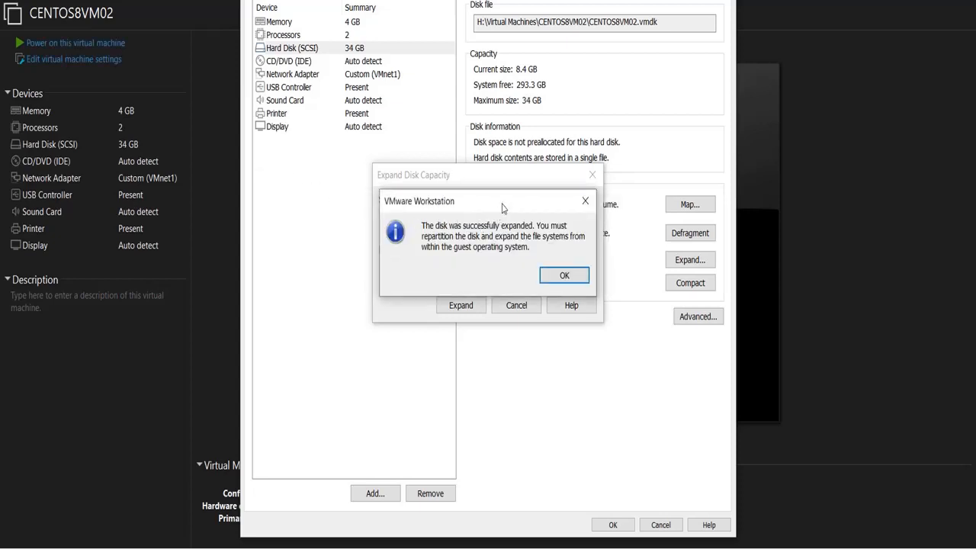
click(564, 276)
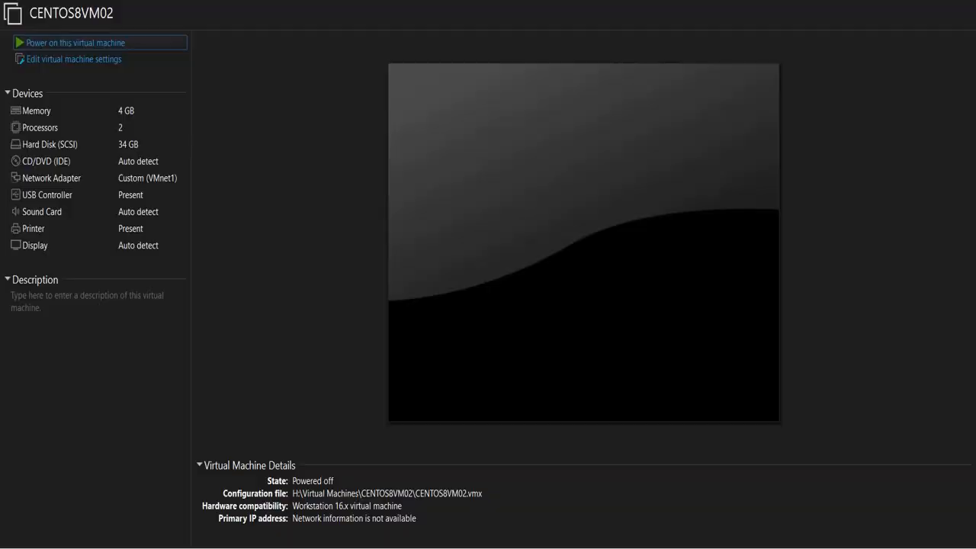
Step: Power the CENTOS8VM02 virtual machine back on
click(76, 42)
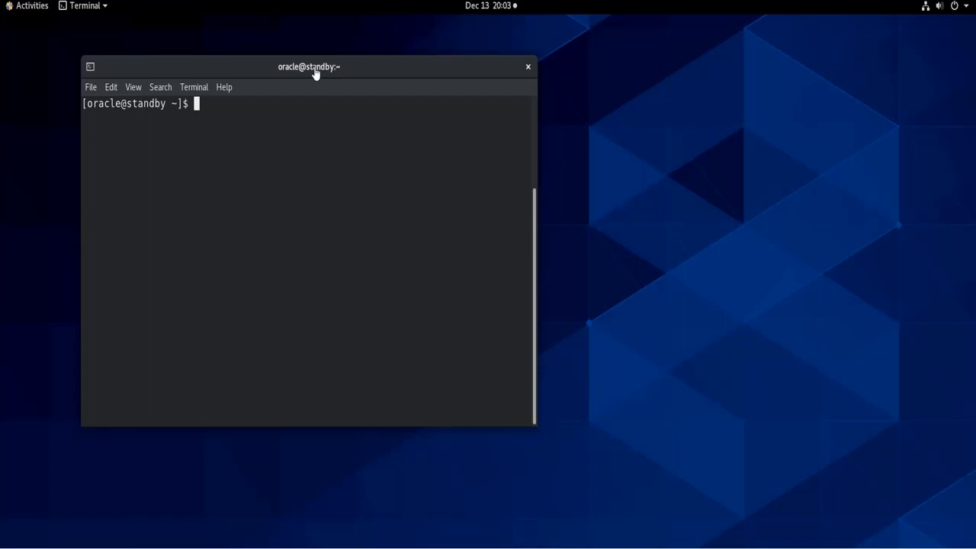
Step: Rerun the block listing and highlight the cl-swap size, still 3.2G
text(lsblk)
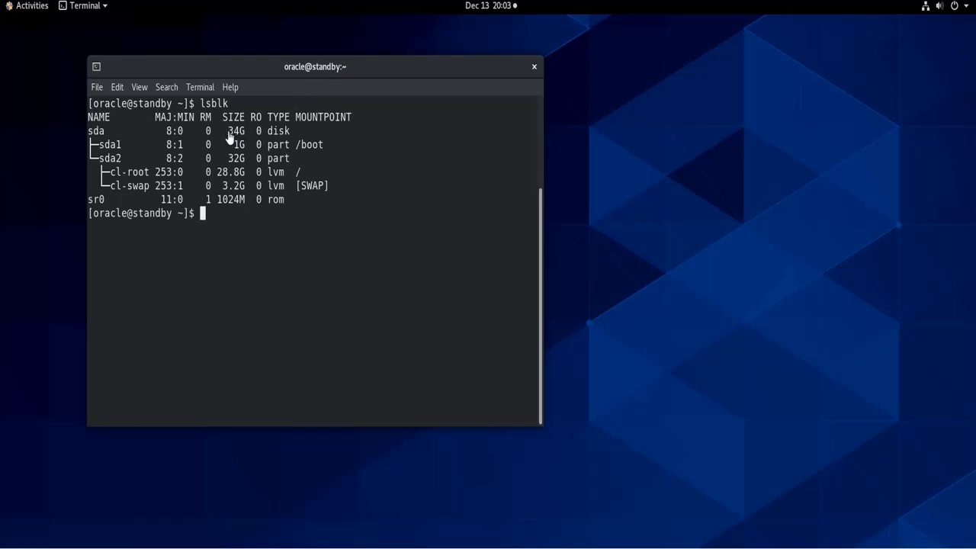
double_click(236, 130)
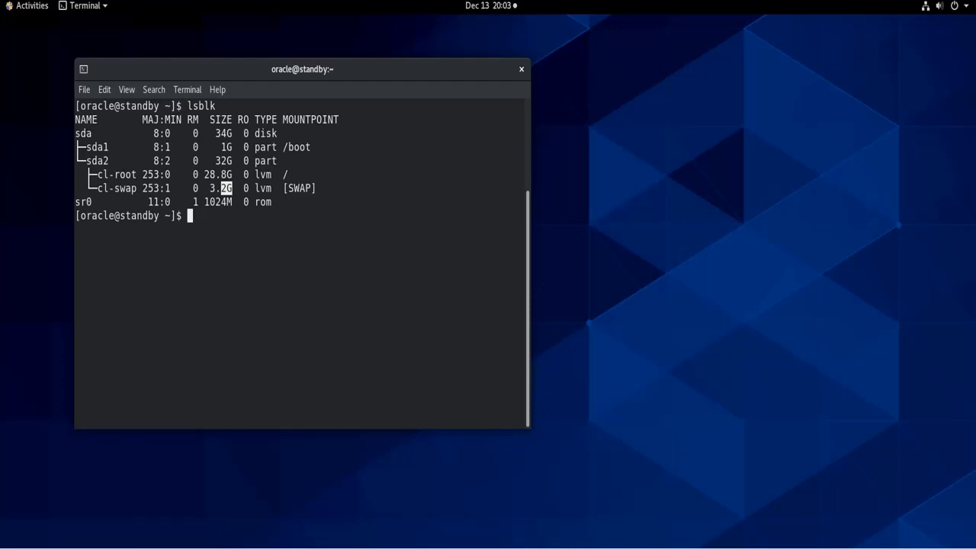
mouse_move(264, 293)
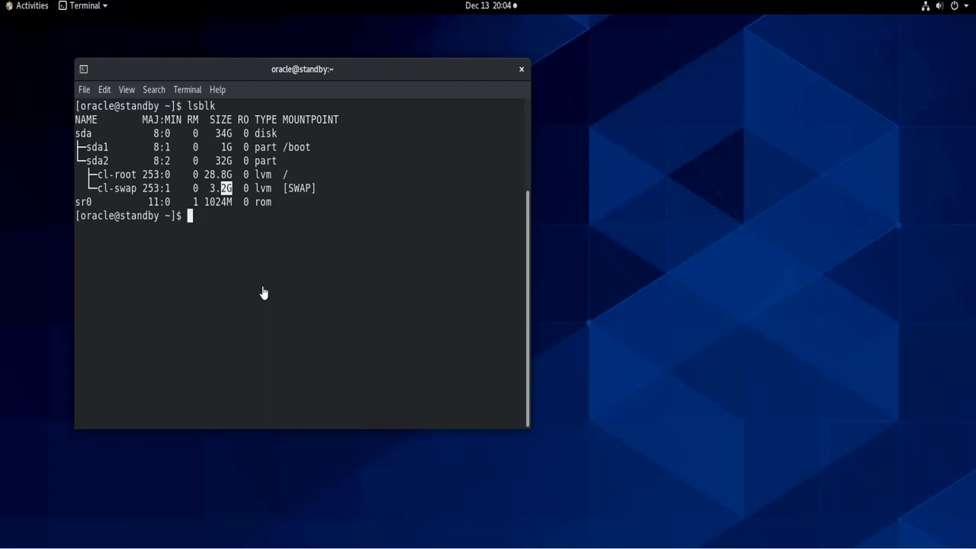
Step: Run 'dnf install epel-release' without superuser rights
text(dnf i)
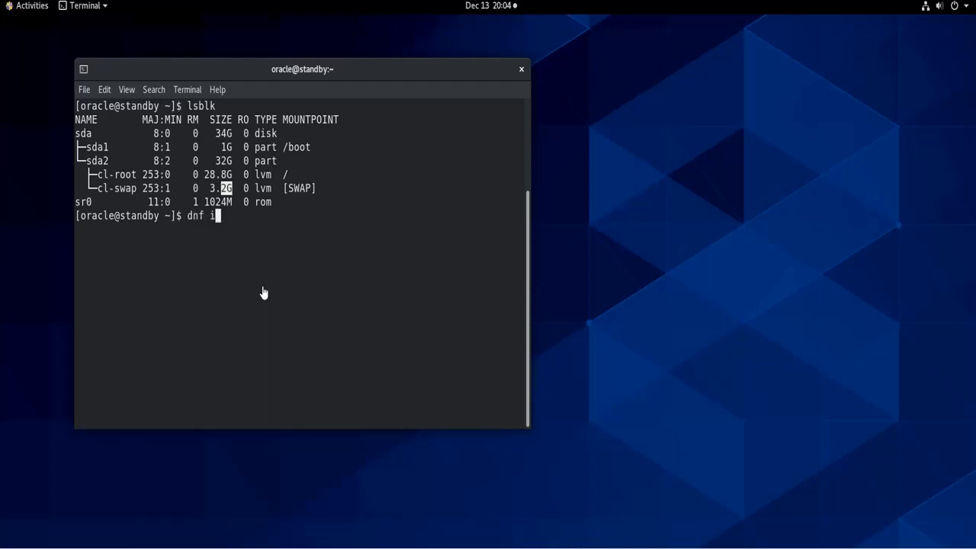
text(nstall)
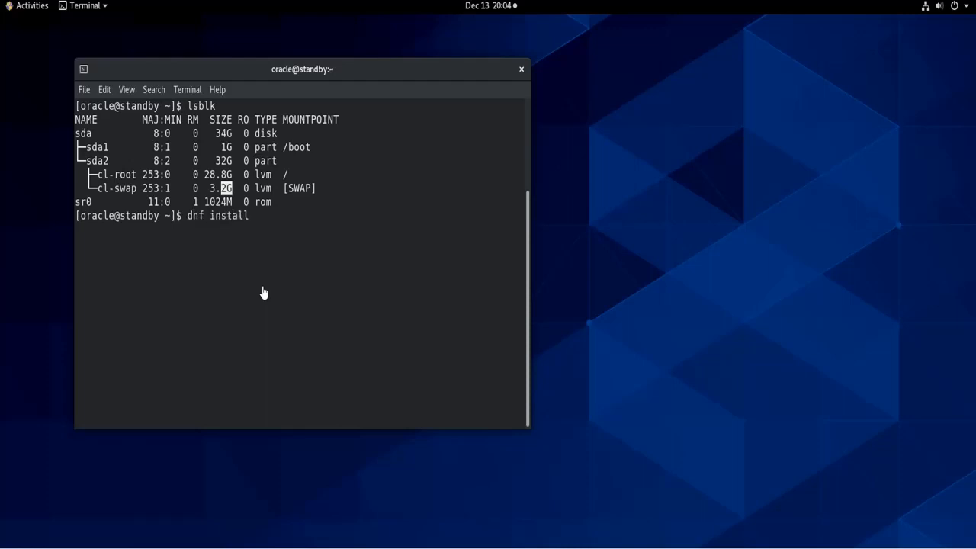
text(epel-r)
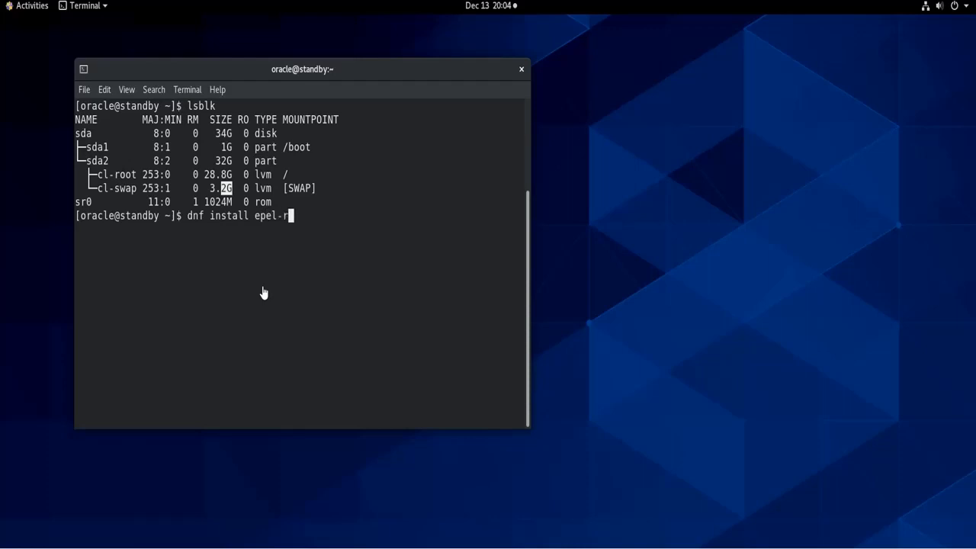
text(elease)
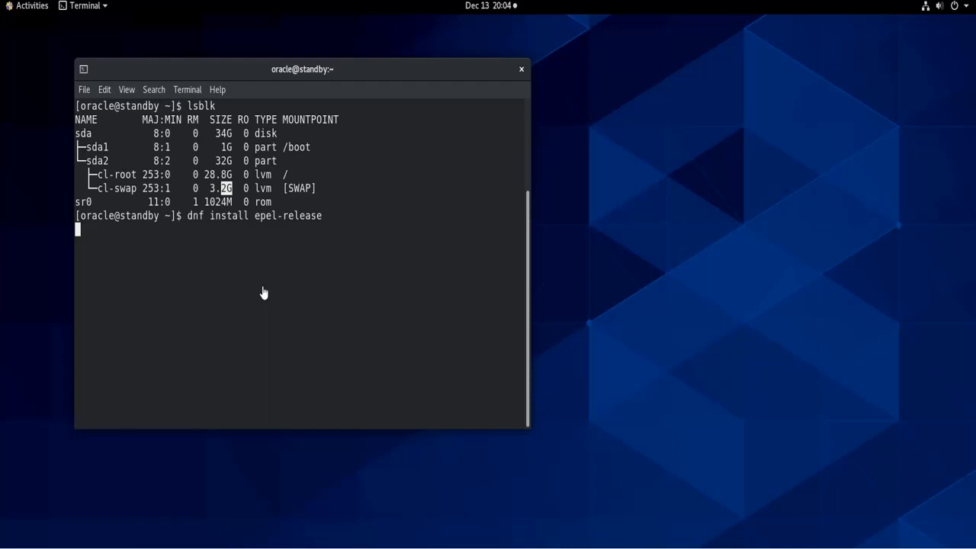
key(Return)
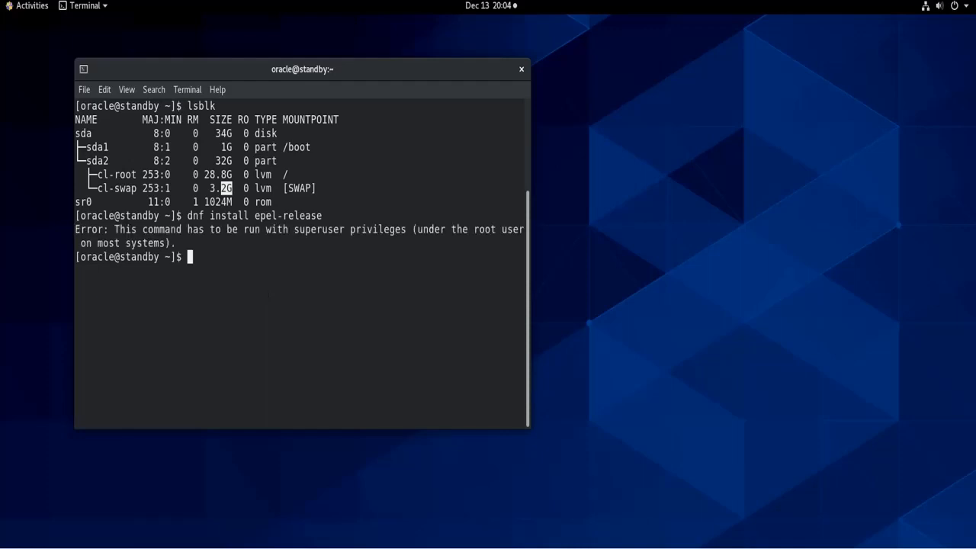
Step: Rerun the epel-release install with sudo and enter the password
text(dnf install epel-release)
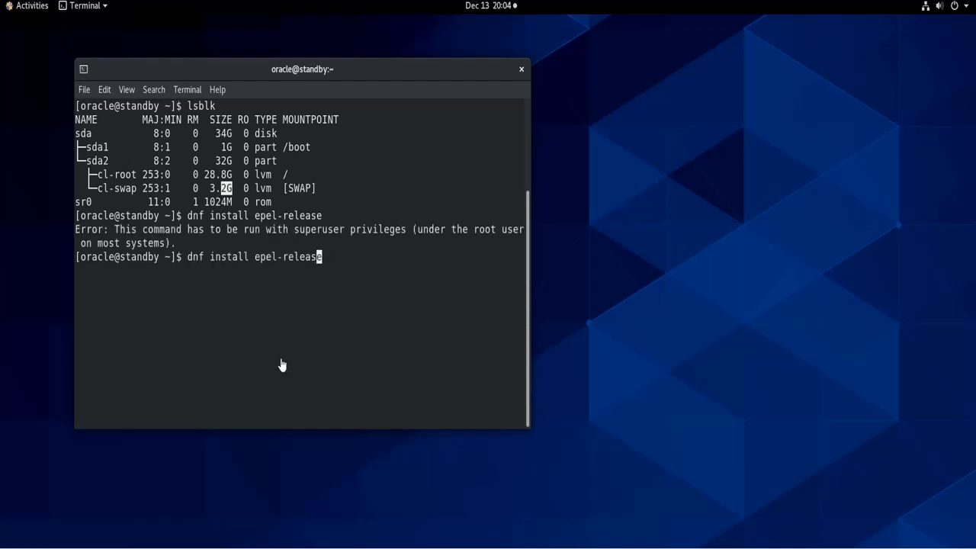
text(sudo)
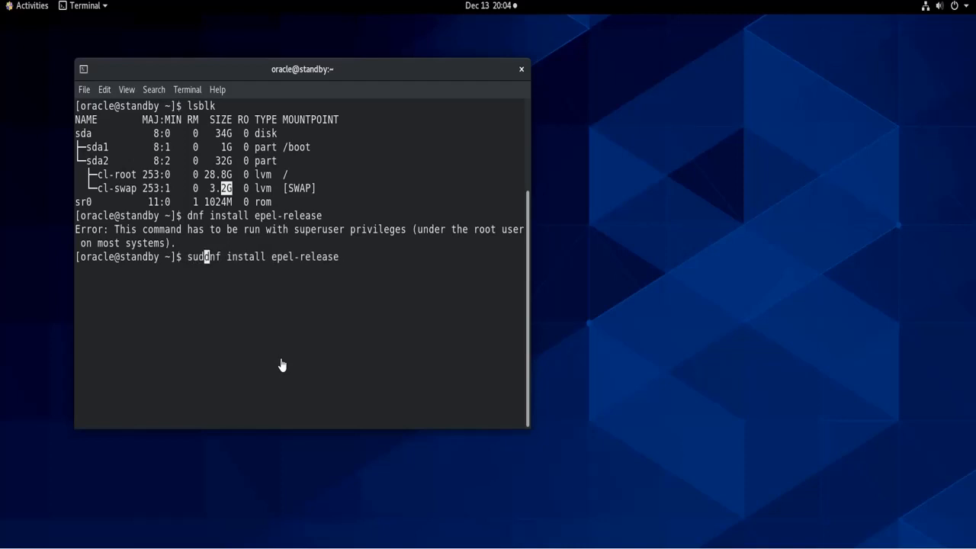
key(Return)
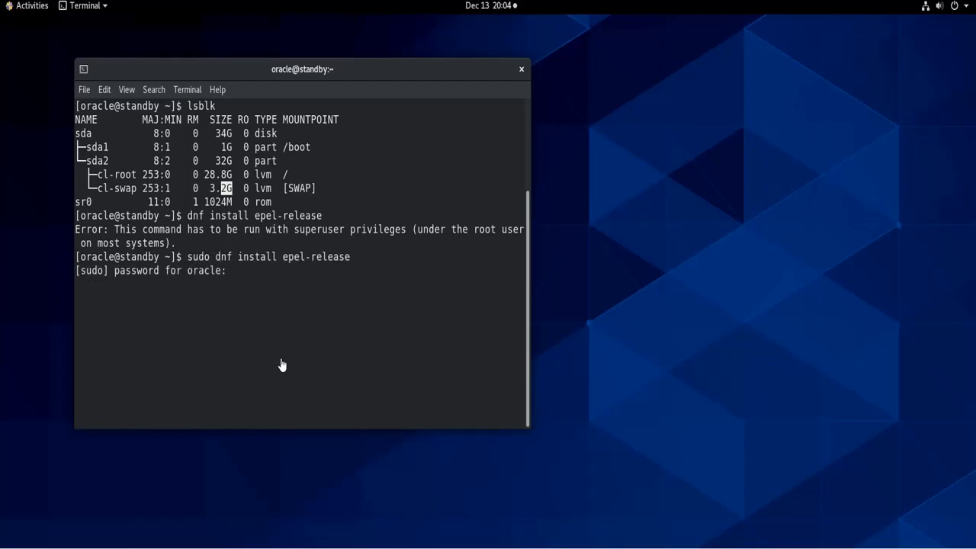
key(Return)
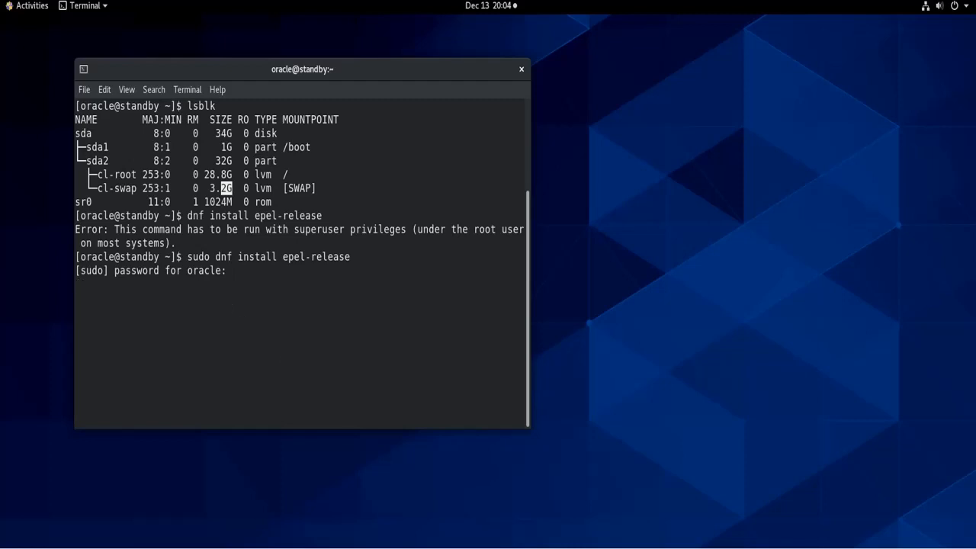
key(Return)
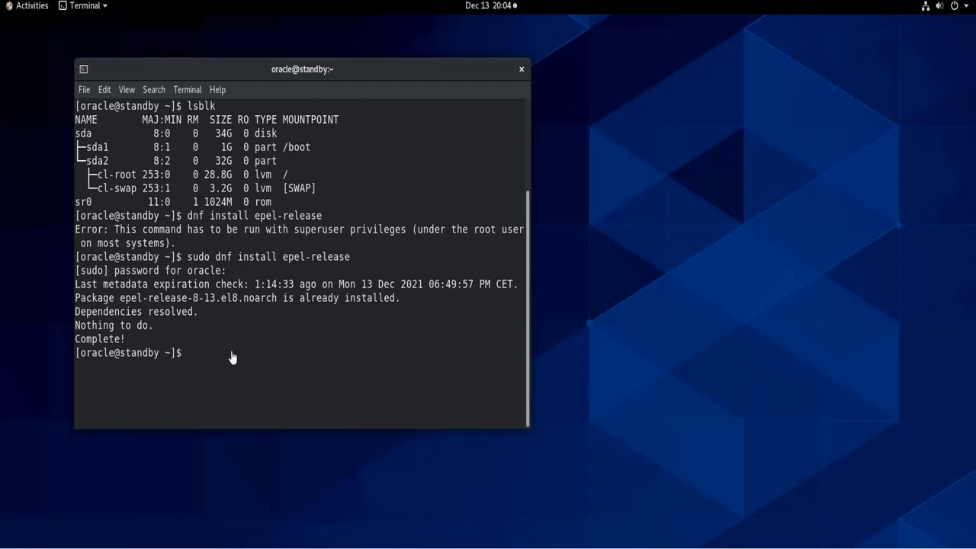
Step: Begin typing 'sudo dnf install gparted' at the prompt
text(sudo)
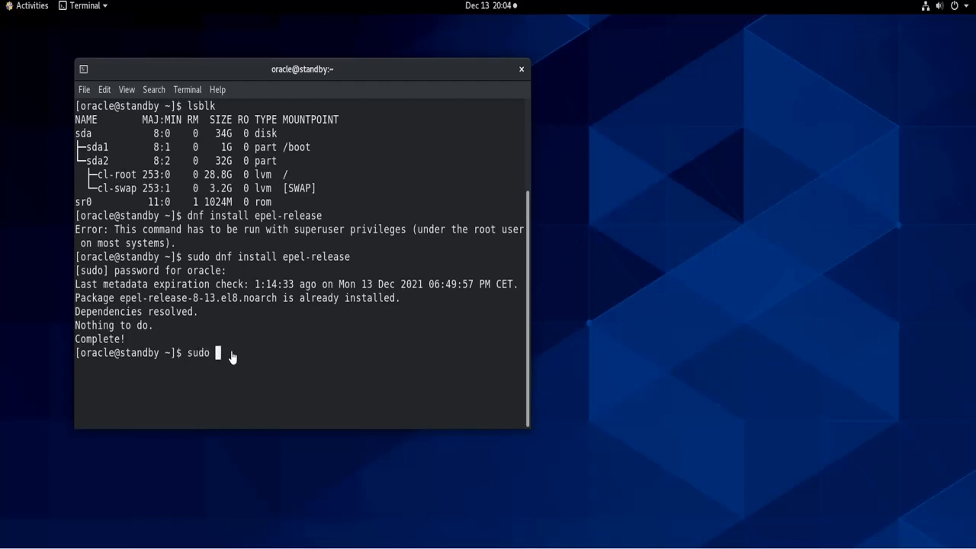
text(dnf install)
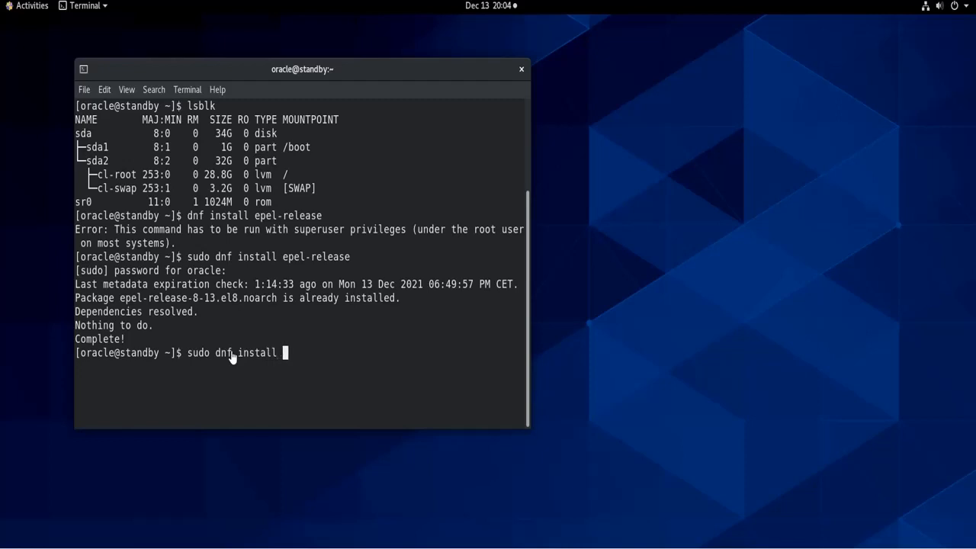
text(gparted)
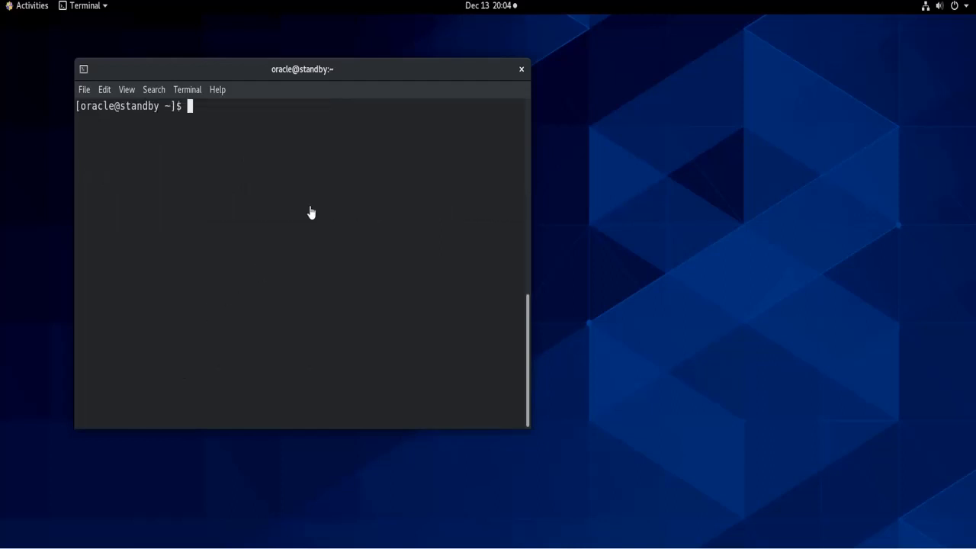
Step: Launch gparted and authenticate with the password to run it as root
text(gparted)
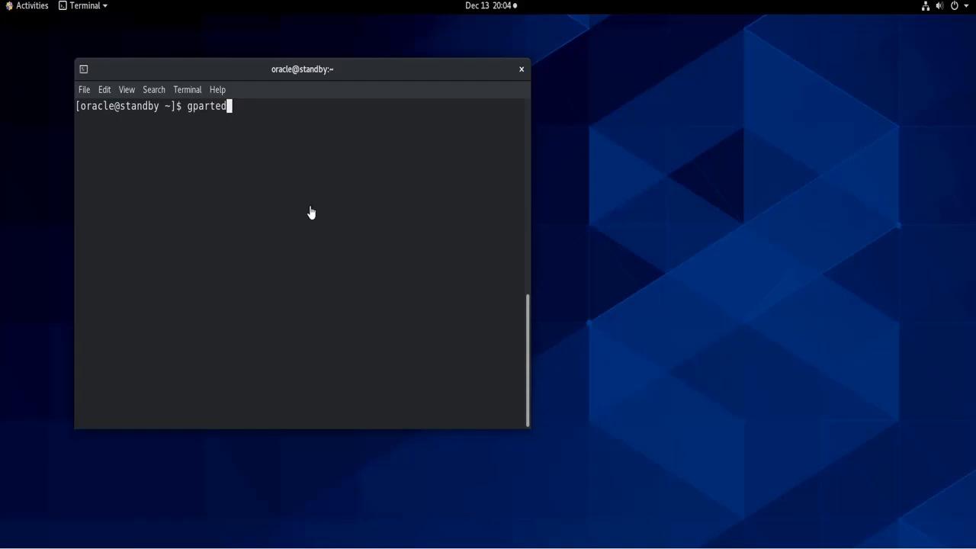
key(Return)
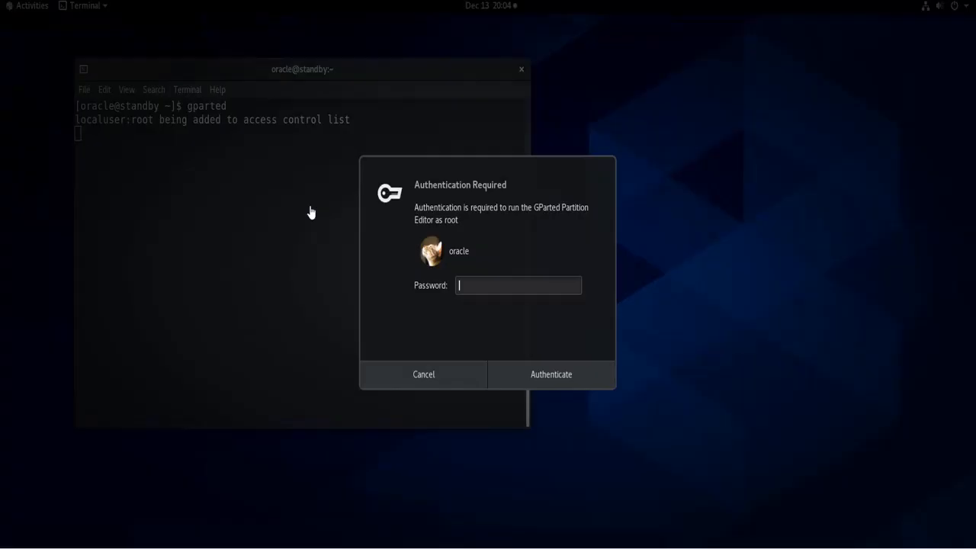
text(password)
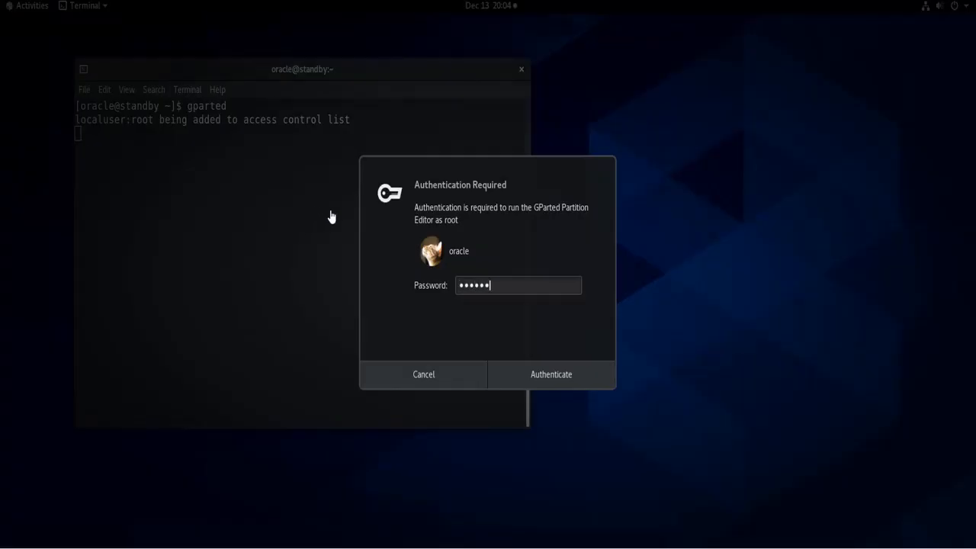
click(551, 374)
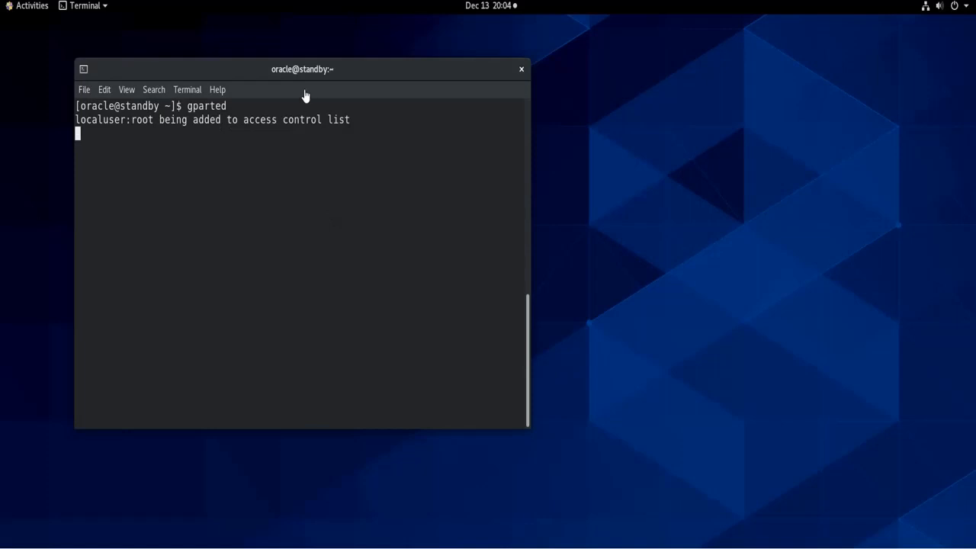
key(Return)
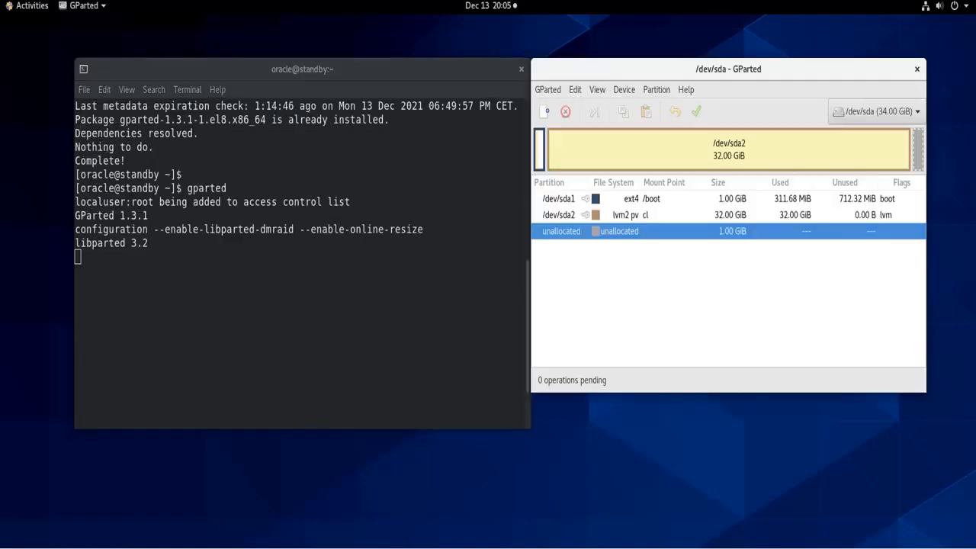
mouse_move(810, 148)
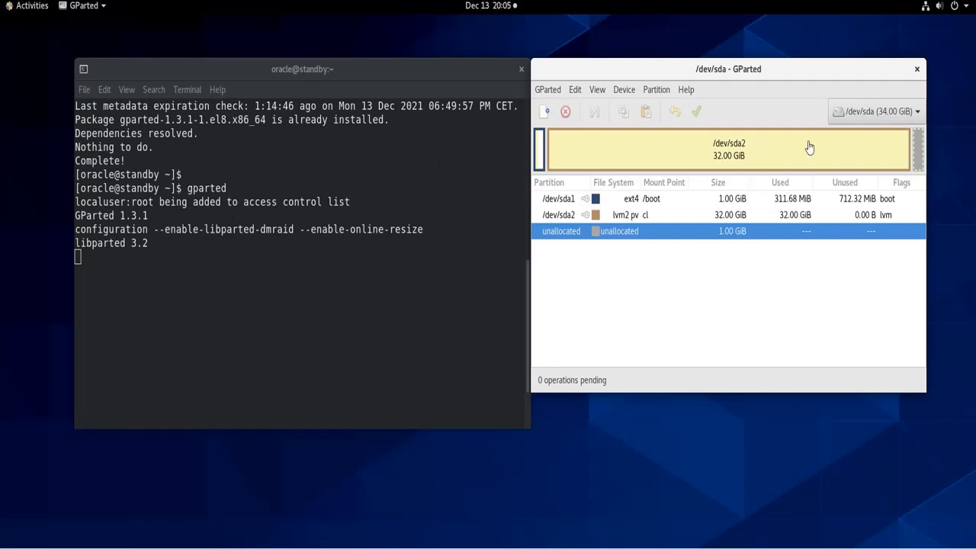
mouse_move(919, 150)
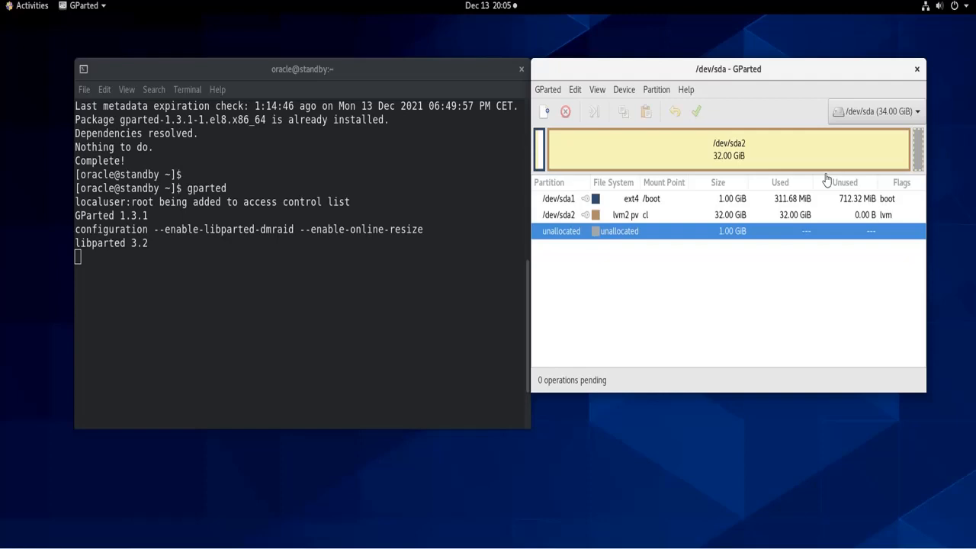
click(626, 214)
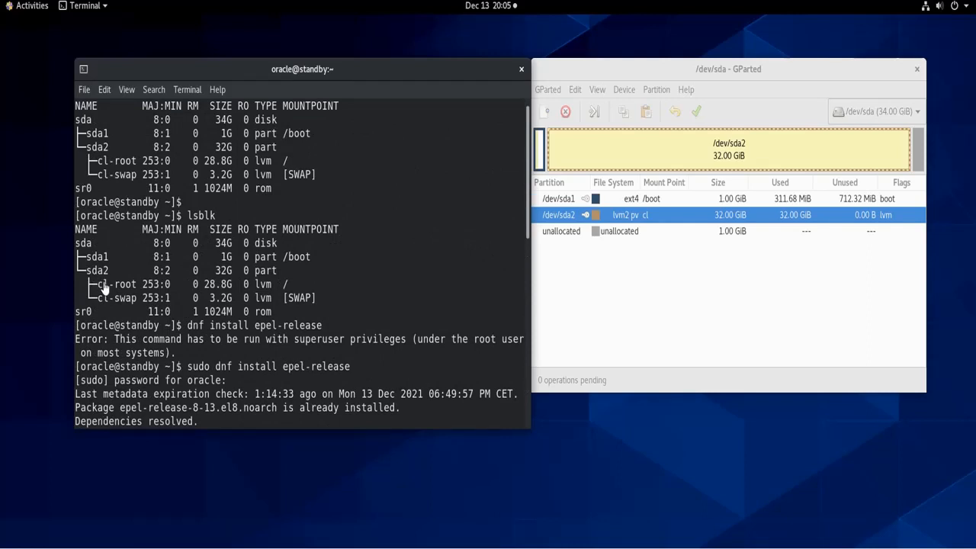
mouse_move(103, 290)
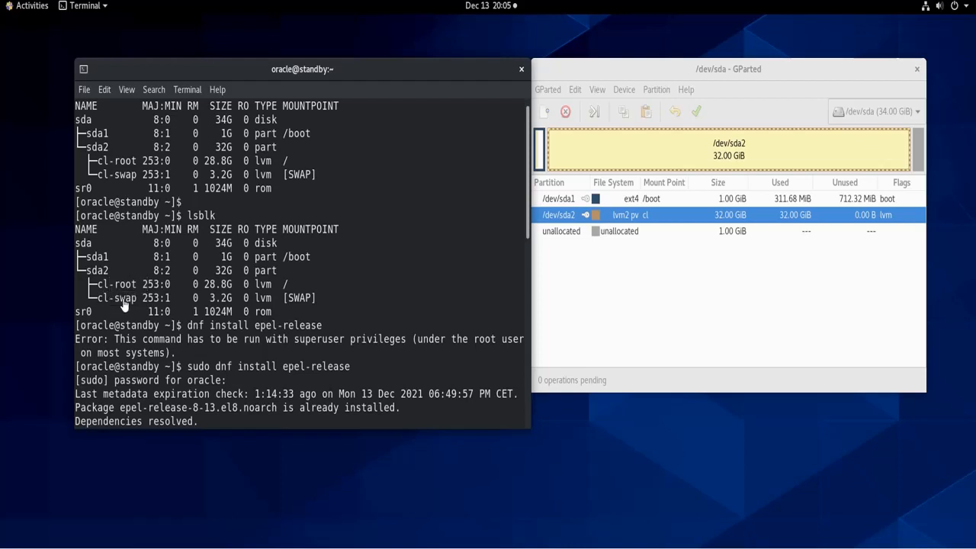
mouse_move(661, 165)
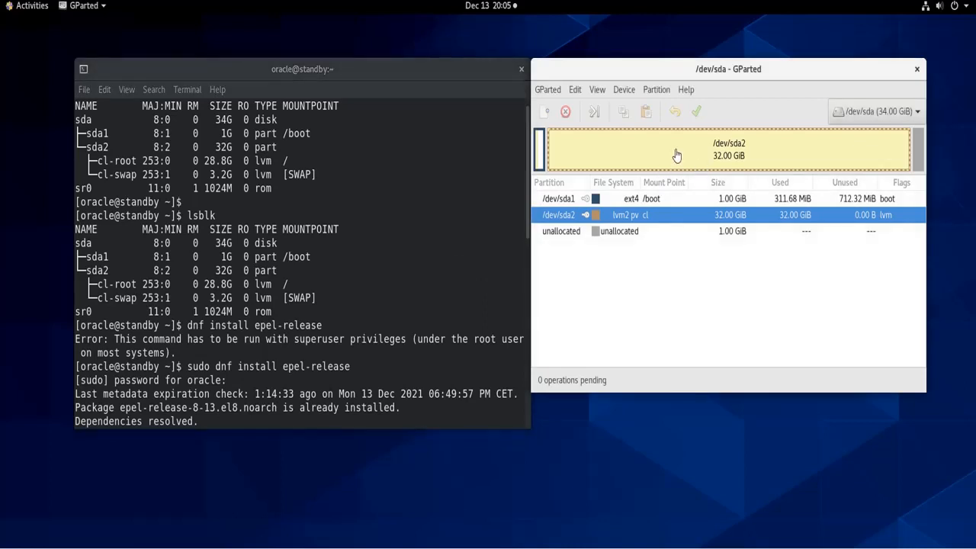
mouse_move(639, 165)
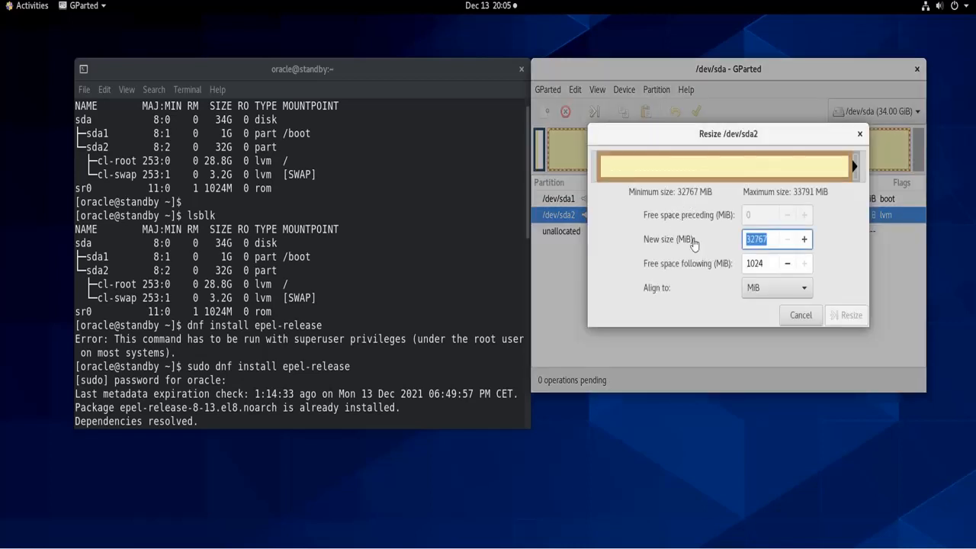
mouse_move(832, 191)
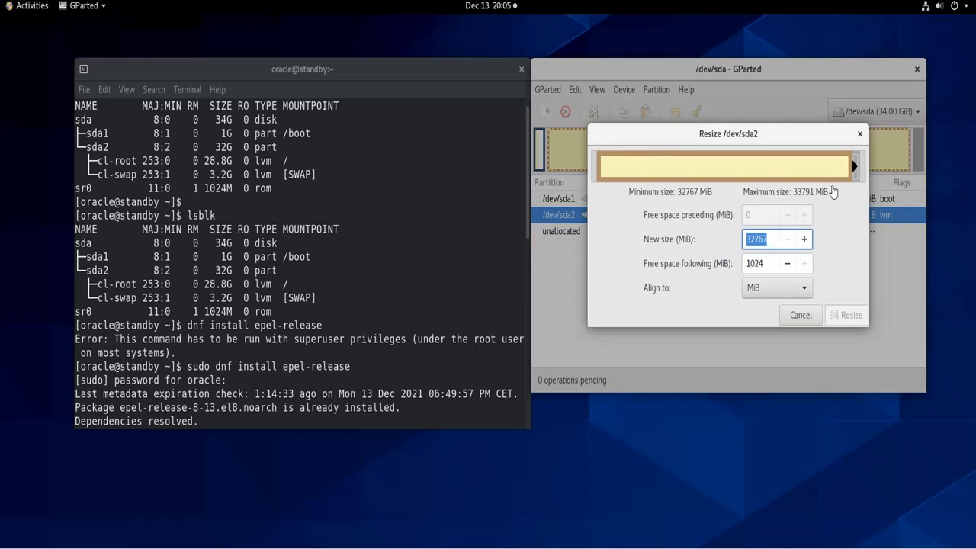
Step: Drag /dev/sda2's right edge to fill the 1.00 GiB free space and queue the resize
drag(854, 166, 856, 165)
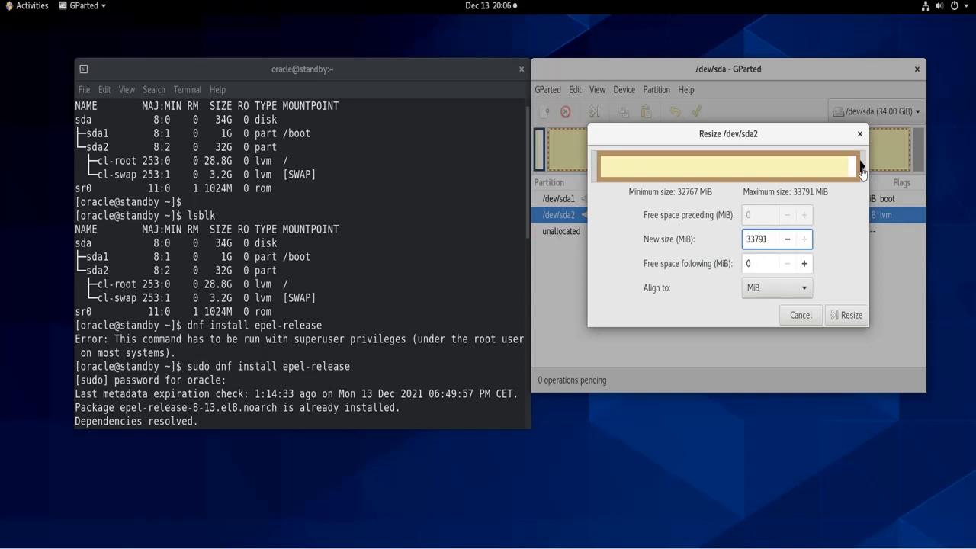
drag(860, 167, 856, 166)
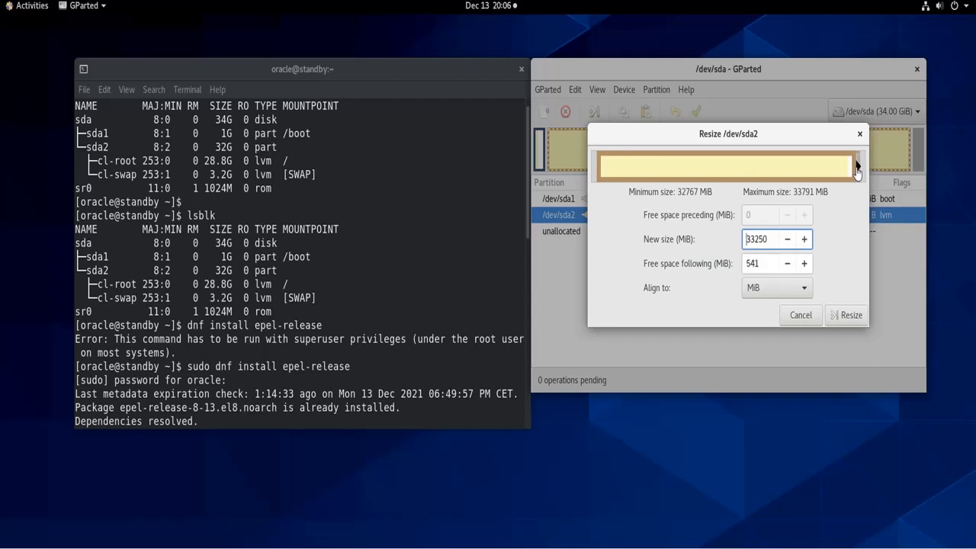
drag(858, 166, 866, 166)
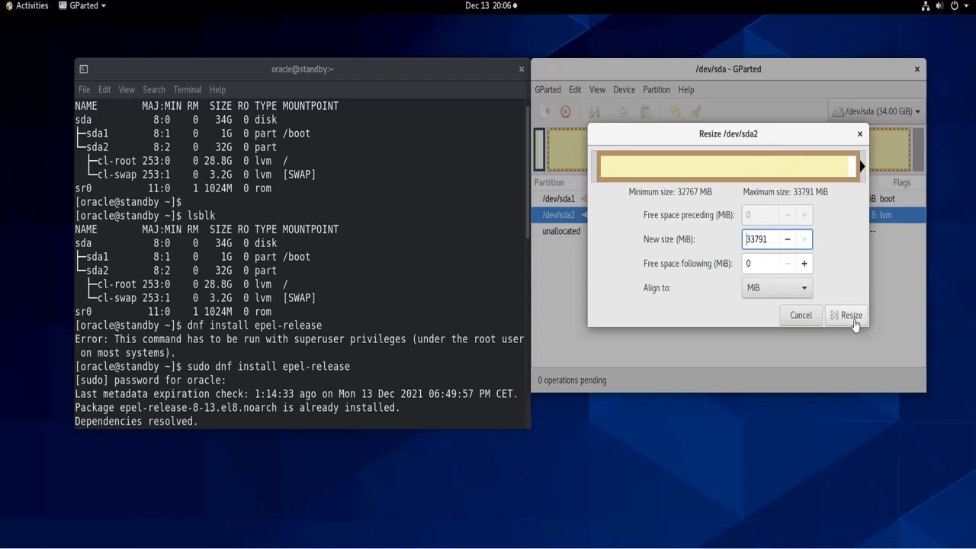
click(846, 315)
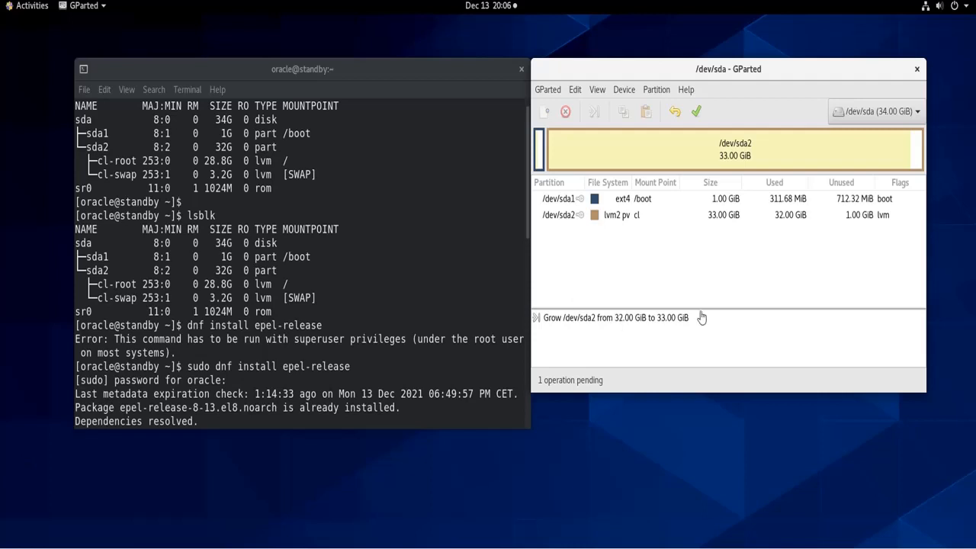
Step: Apply the pending /dev/sda2 grow, confirm the warning, dismiss the report, and close GParted
click(561, 198)
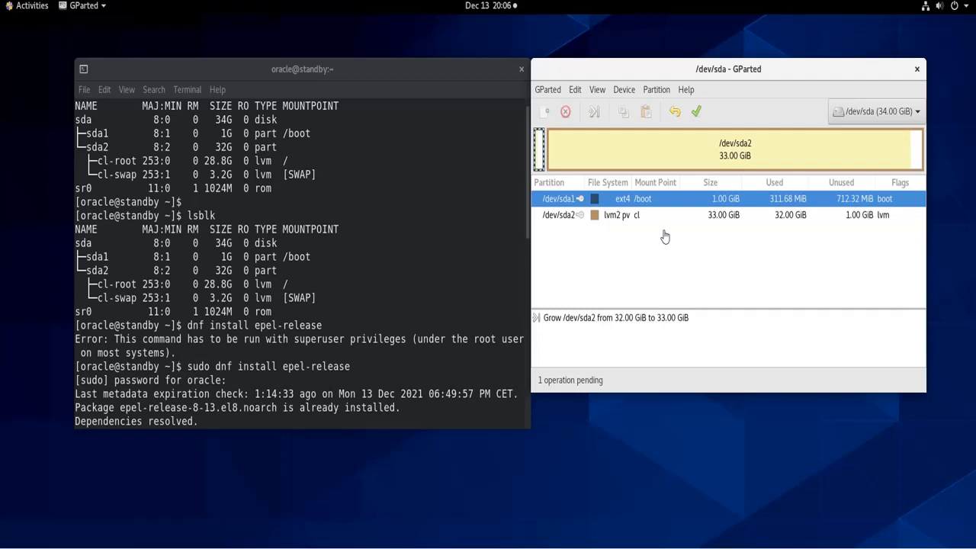
mouse_move(697, 112)
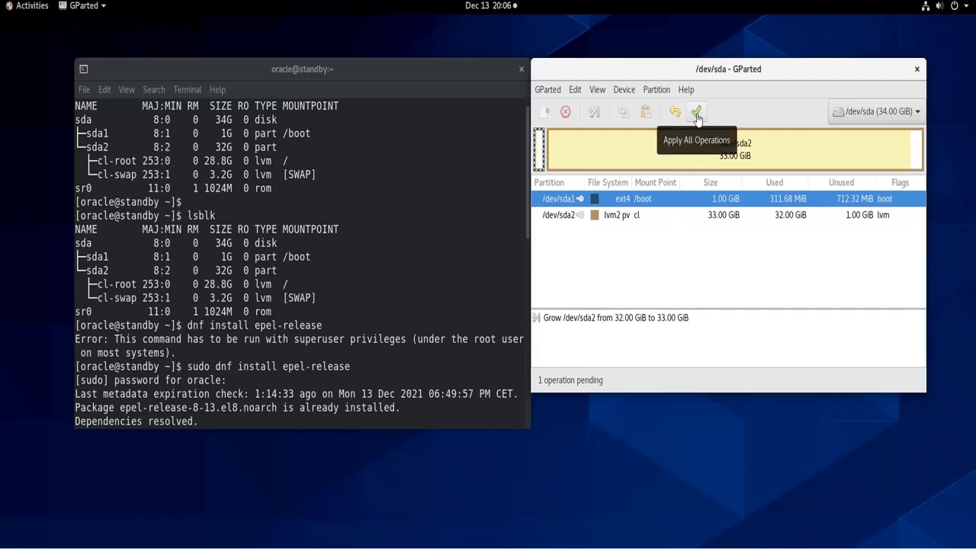
click(696, 112)
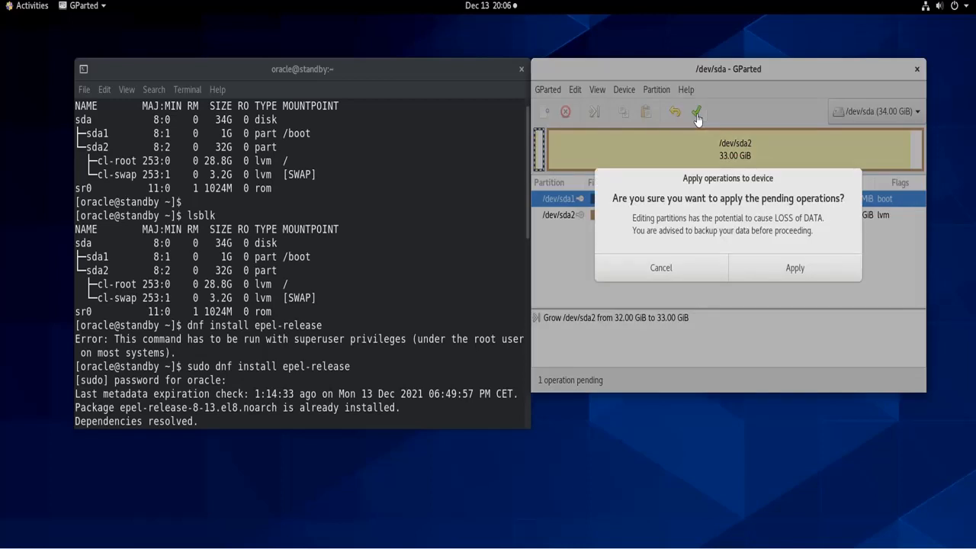
click(795, 268)
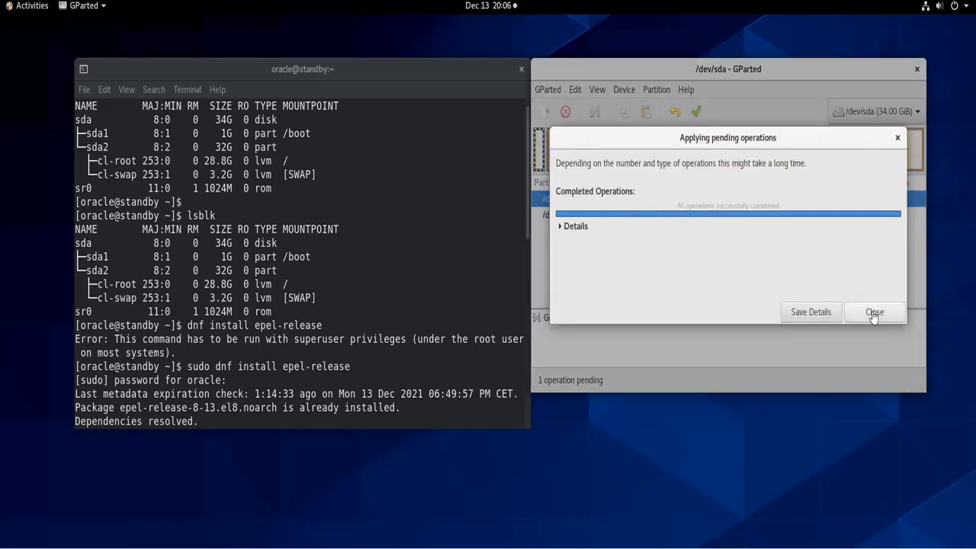
click(874, 312)
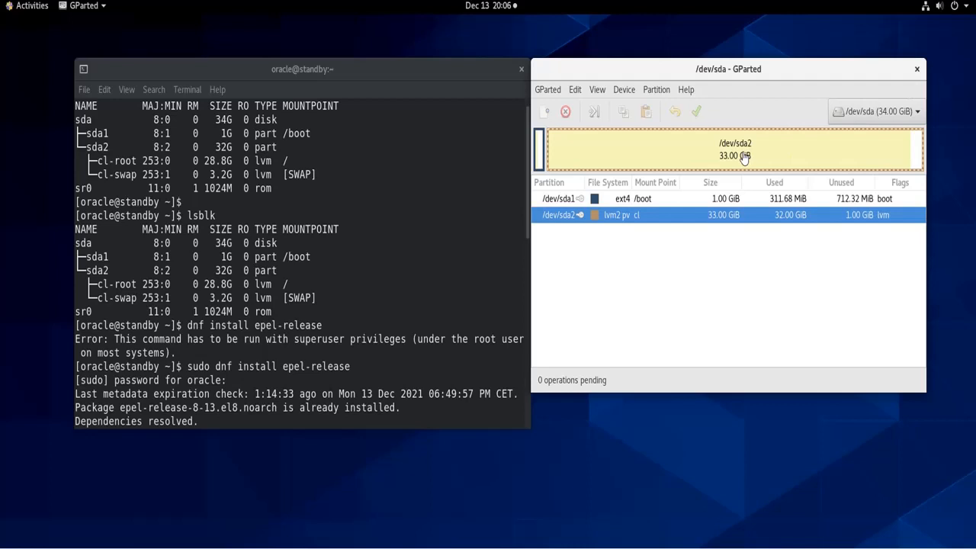
mouse_move(724, 164)
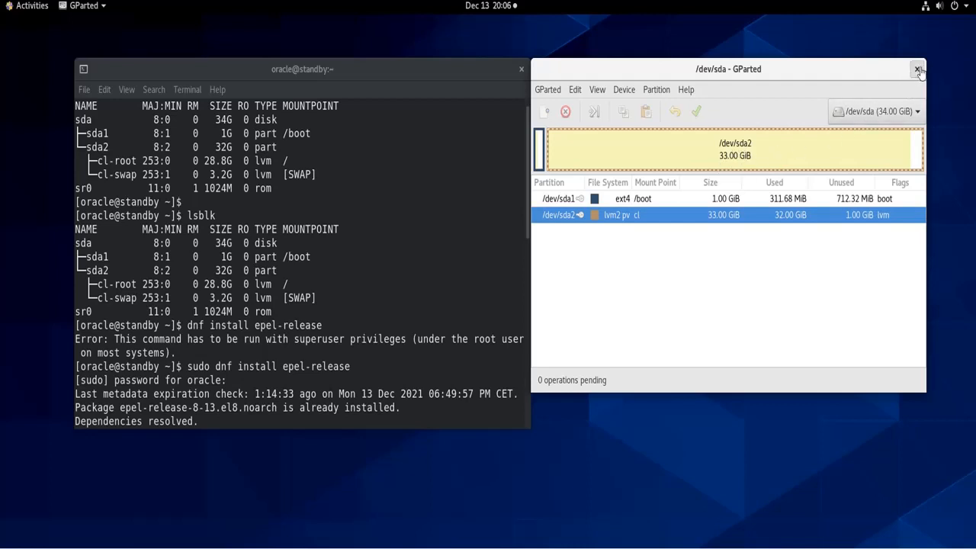
click(918, 69)
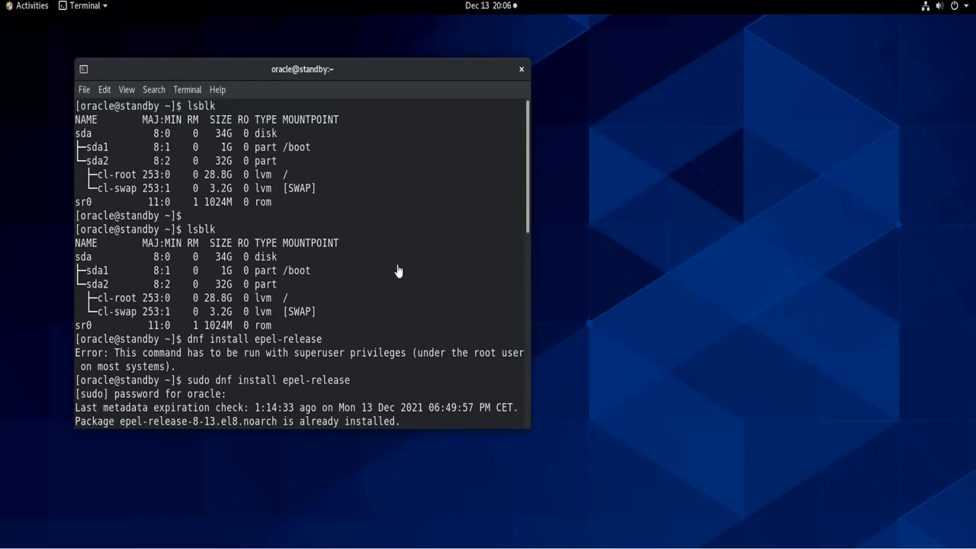
mouse_move(125, 298)
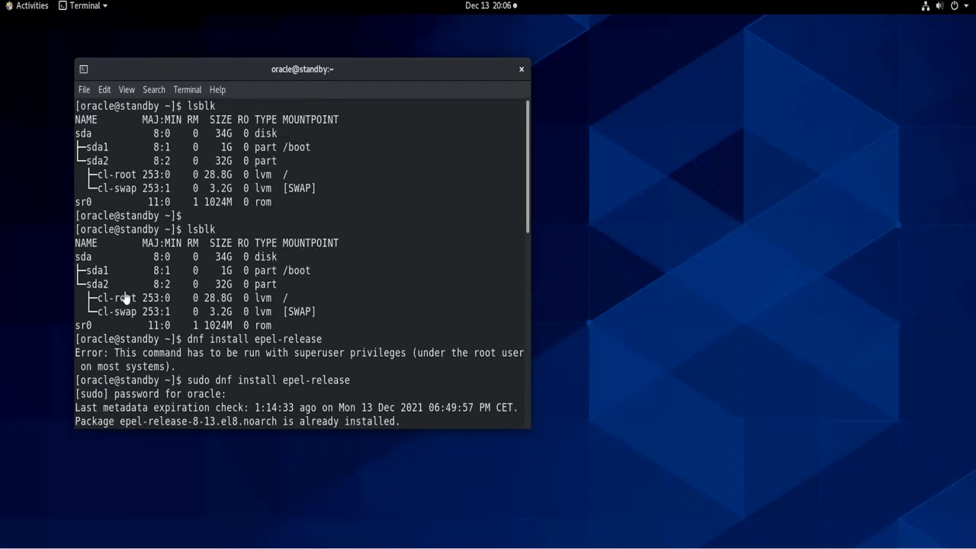
Step: Rerun lsblk and highlight the new 33G size of sda2
double_click(97, 284)
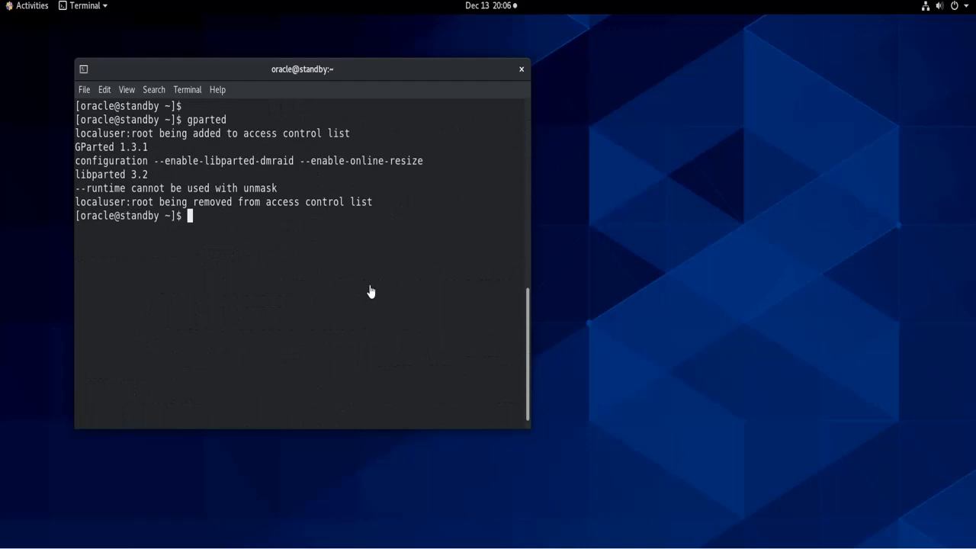
text(lsblk)
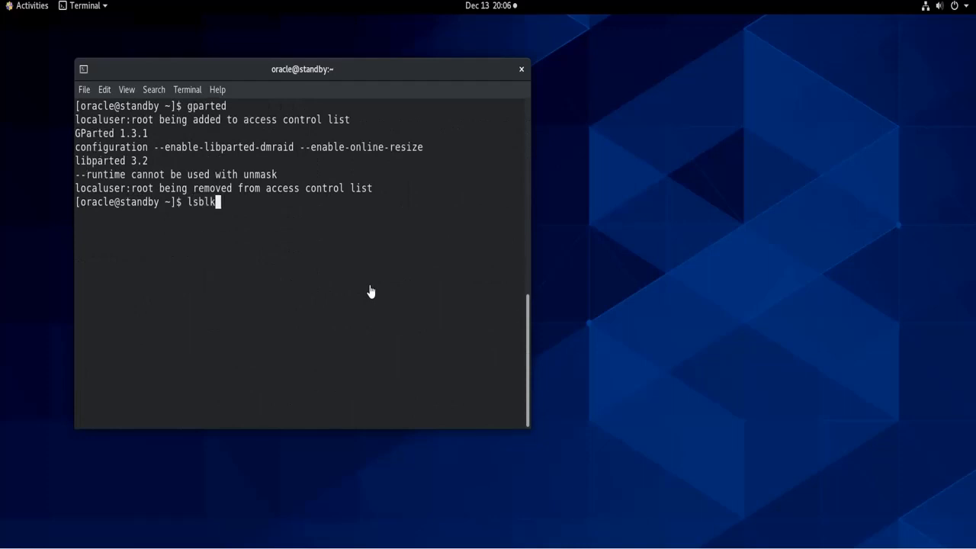
key(Return)
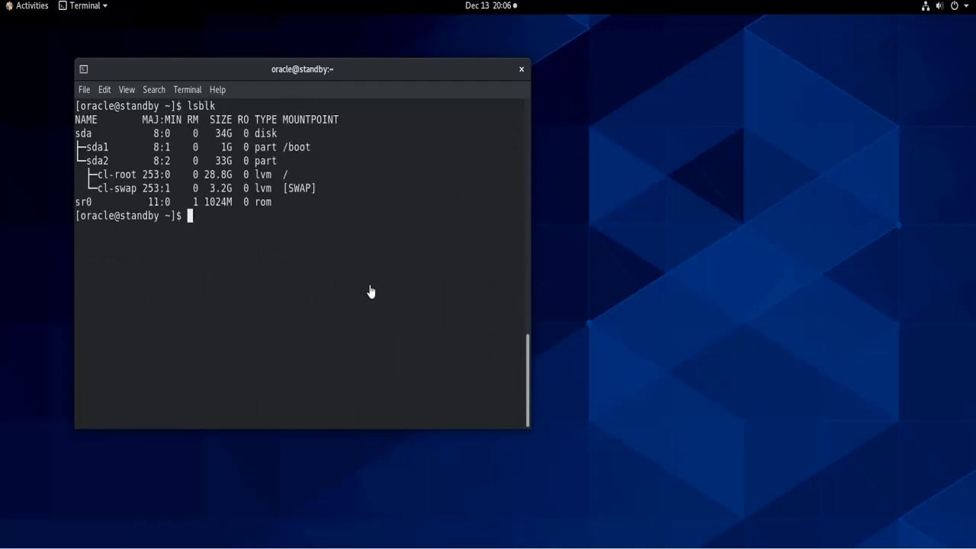
double_click(224, 161)
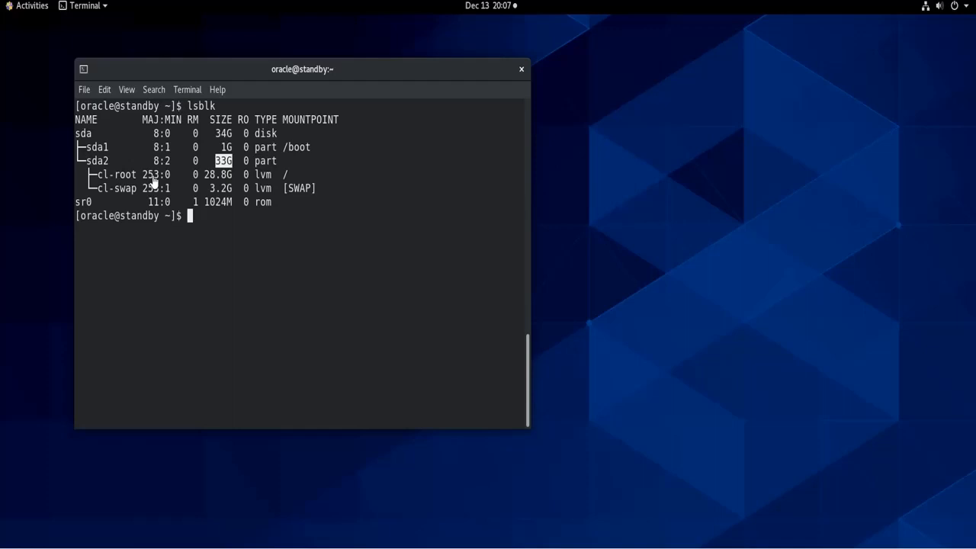
mouse_move(152, 193)
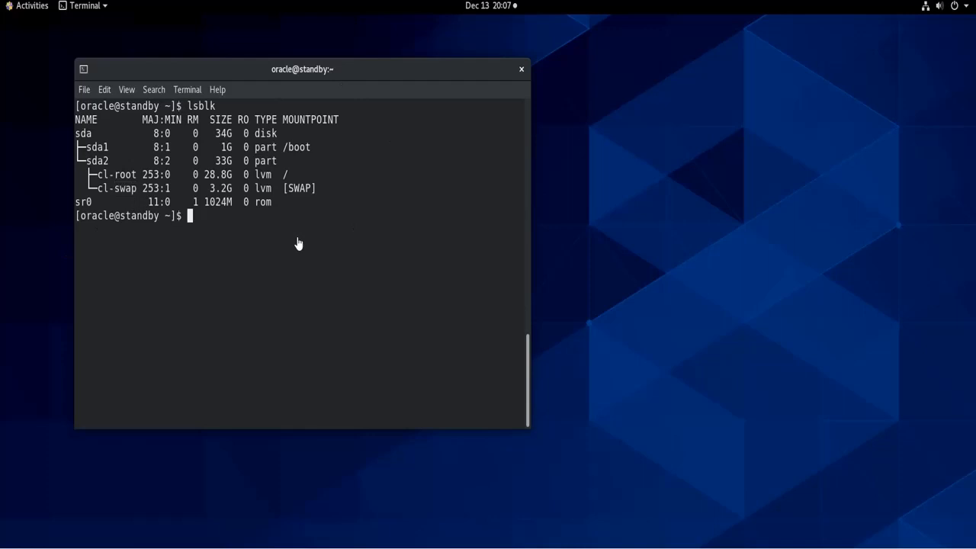
Step: Run free -m showing 3243 MB swap, then type 'swapoff -v /dev/mapper/cl-swap' unrun
text(free -m)
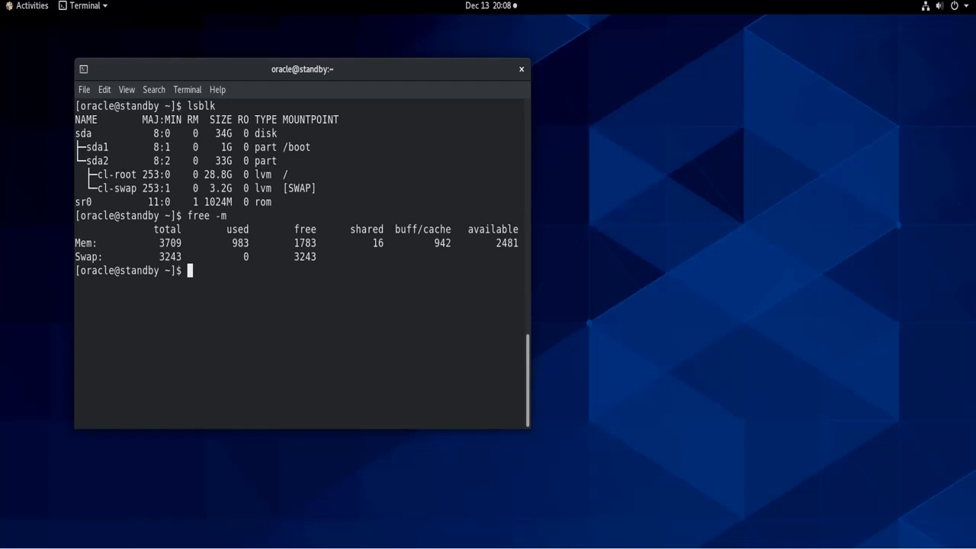
mouse_move(240, 322)
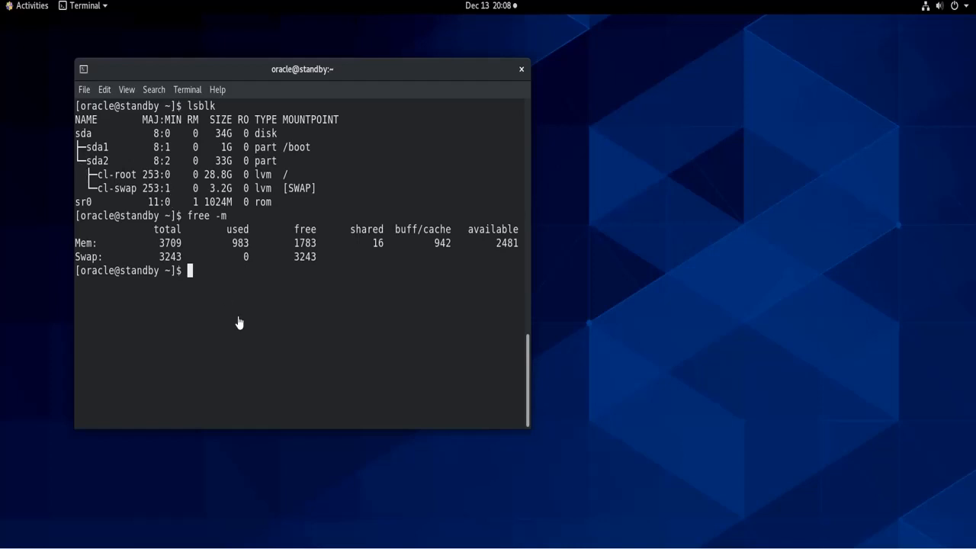
text(swap)
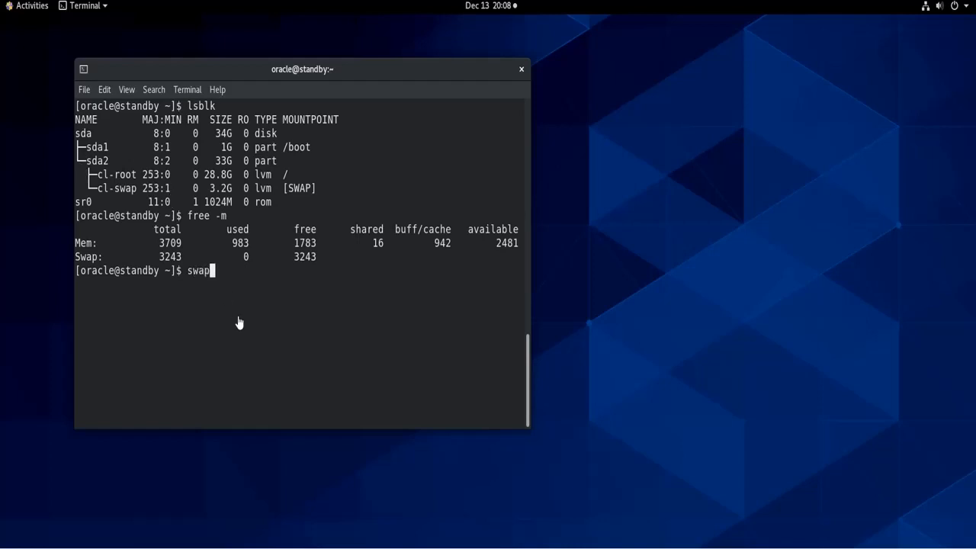
text(off -v)
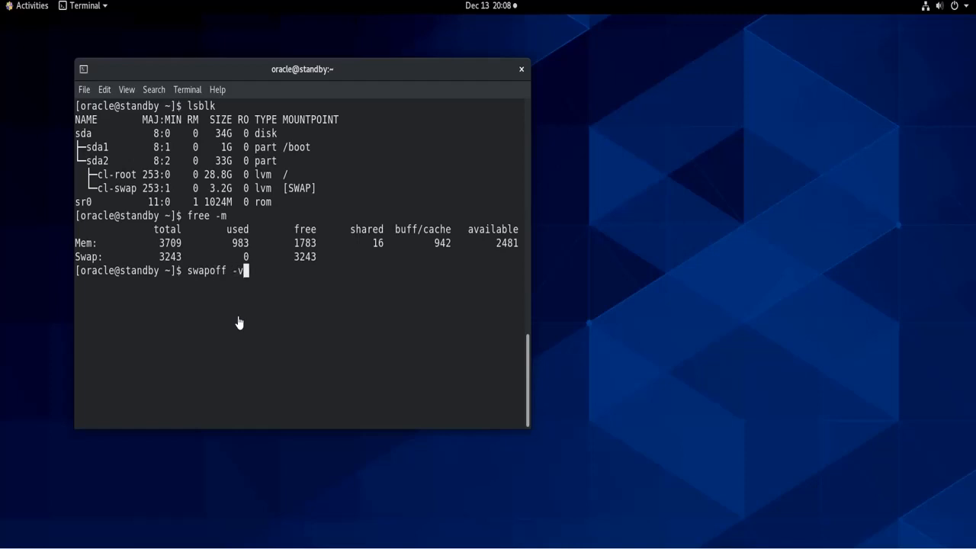
text(/d)
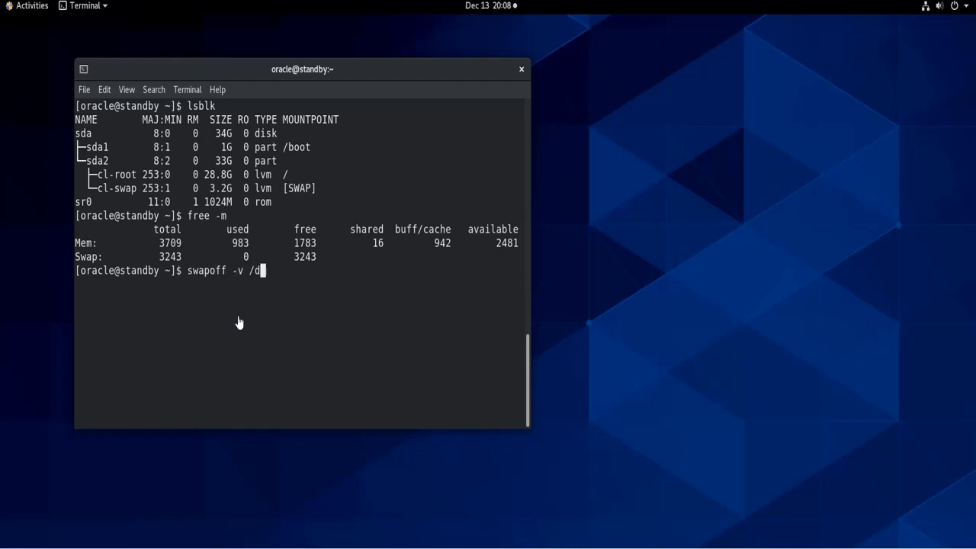
text(ev/)
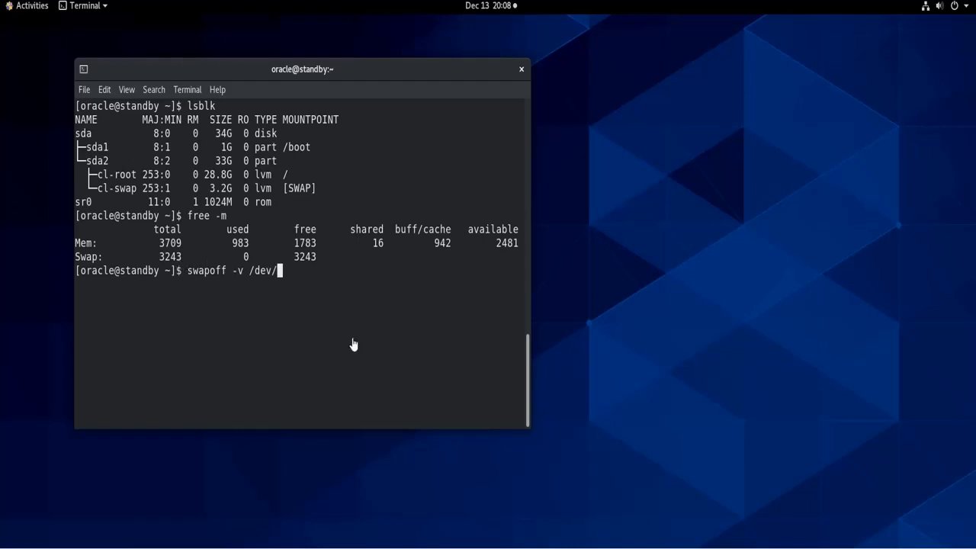
text(mapper/)
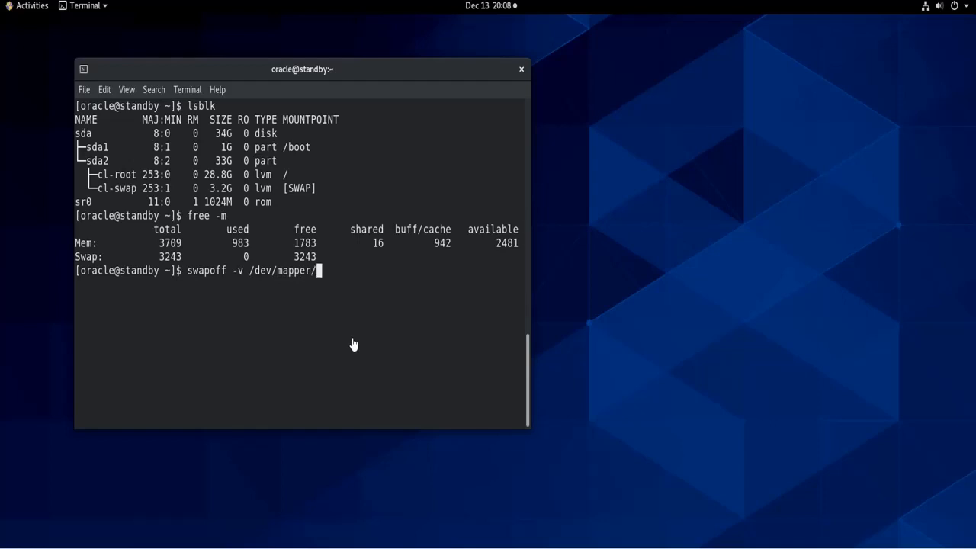
text(cl-swap)
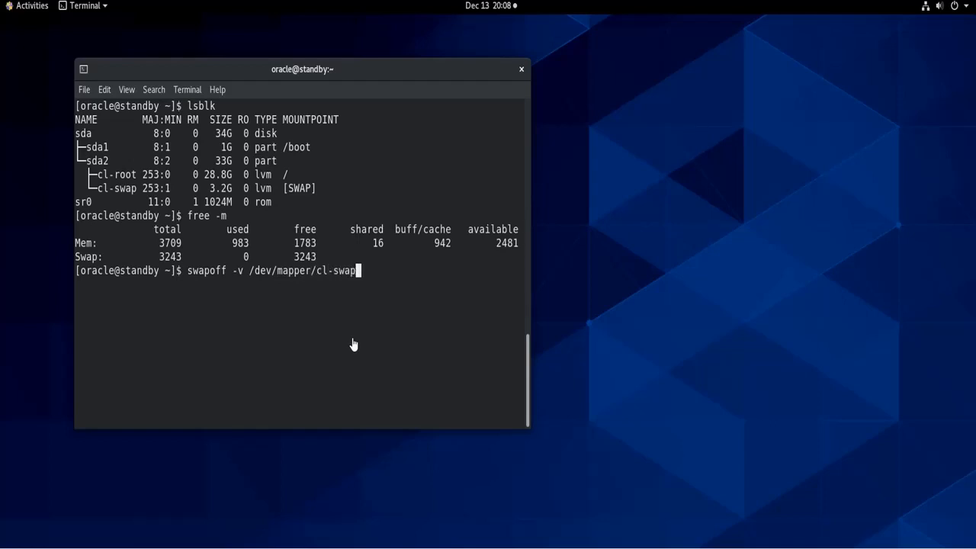
mouse_move(128, 207)
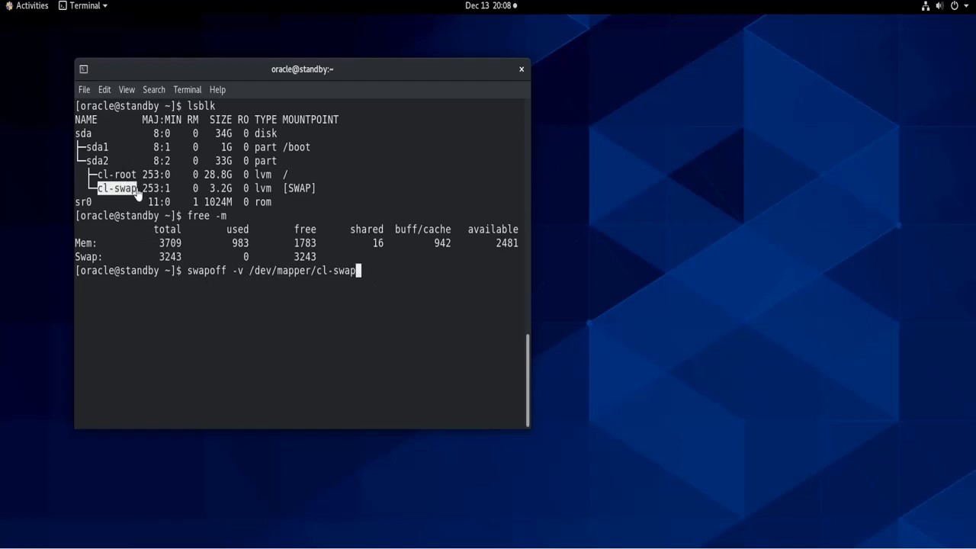
mouse_move(416, 288)
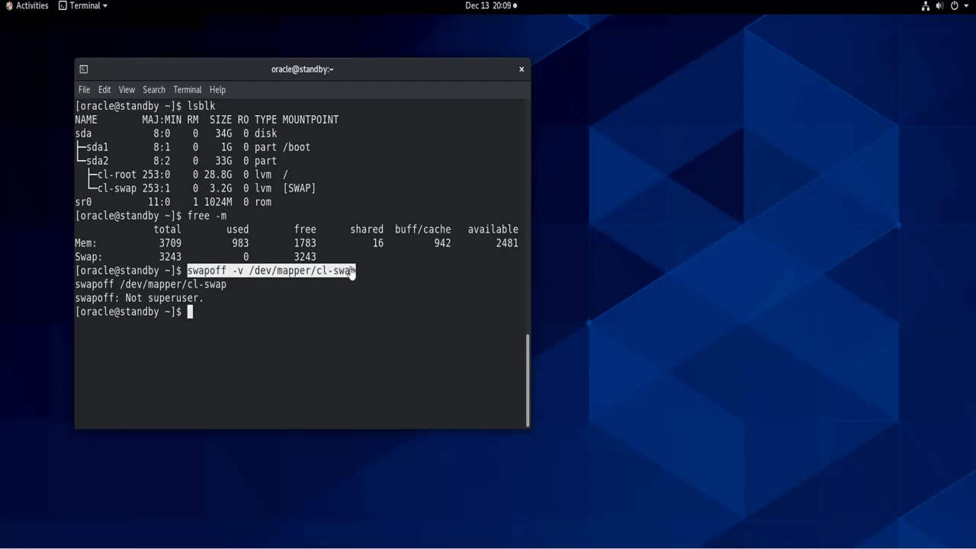
Step: Abandon the refused swapoff attempt (Not superuser) and return to a fresh prompt
key(ctrl+c)
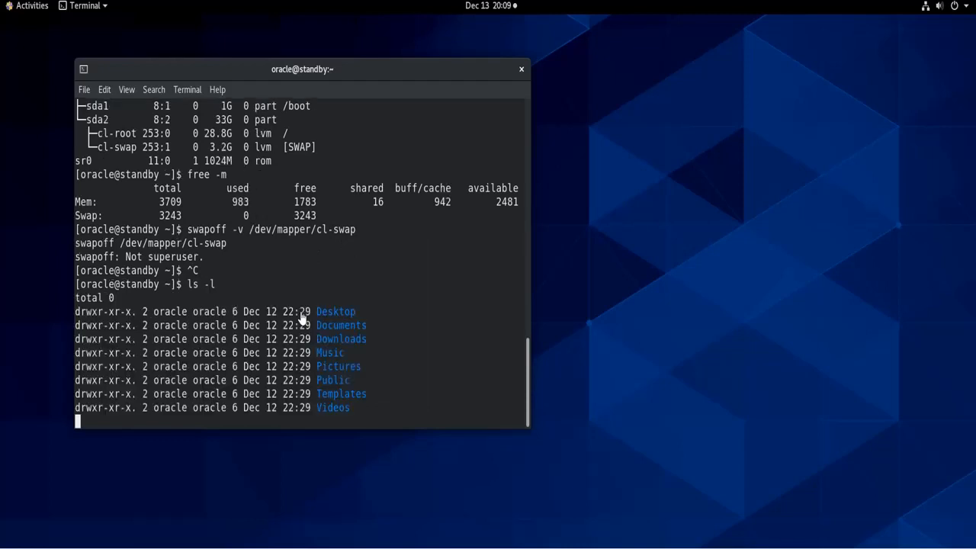
key(Return)
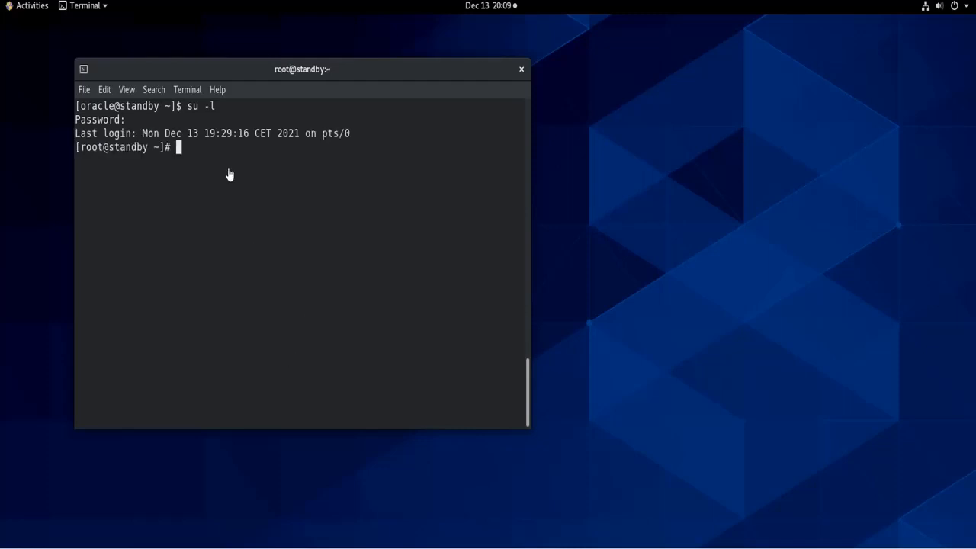
Step: As root, run swapoff -v on /dev/mapper/cl-swap
text(swapoff -v /dev/mapper/cl-swap)
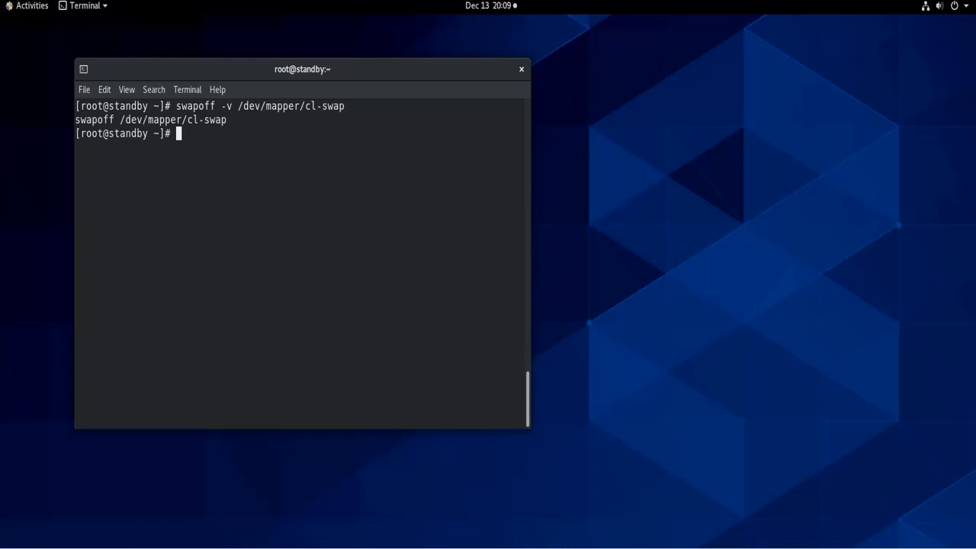
mouse_move(302, 146)
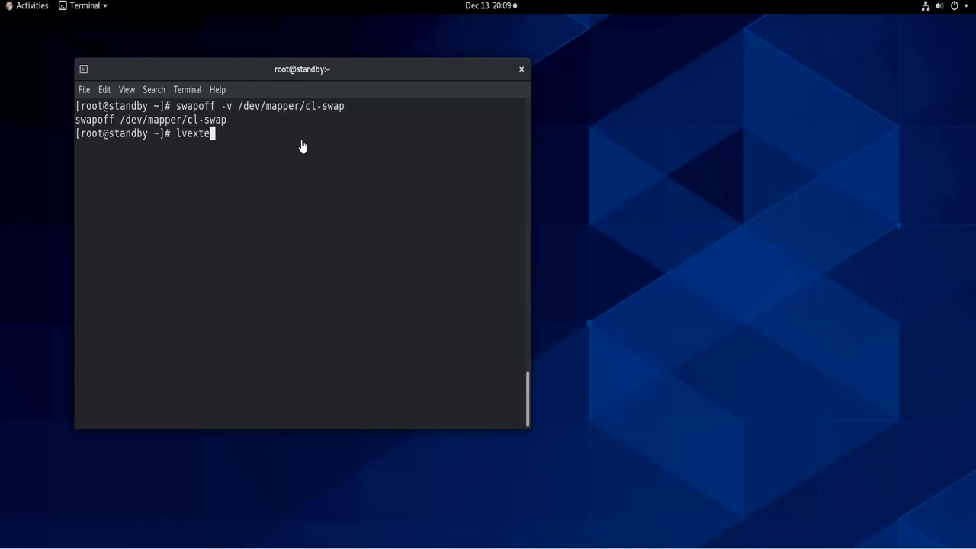
Step: Grow /dev/cl/swap by 1G with lvextend -L +1G, bringing it to 4.17 GiB
text(nd -)
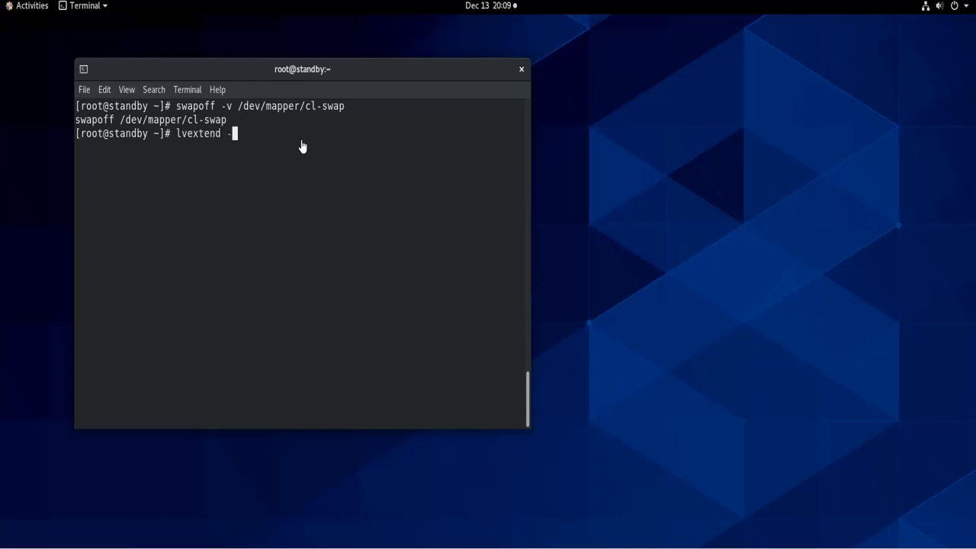
text(-L)
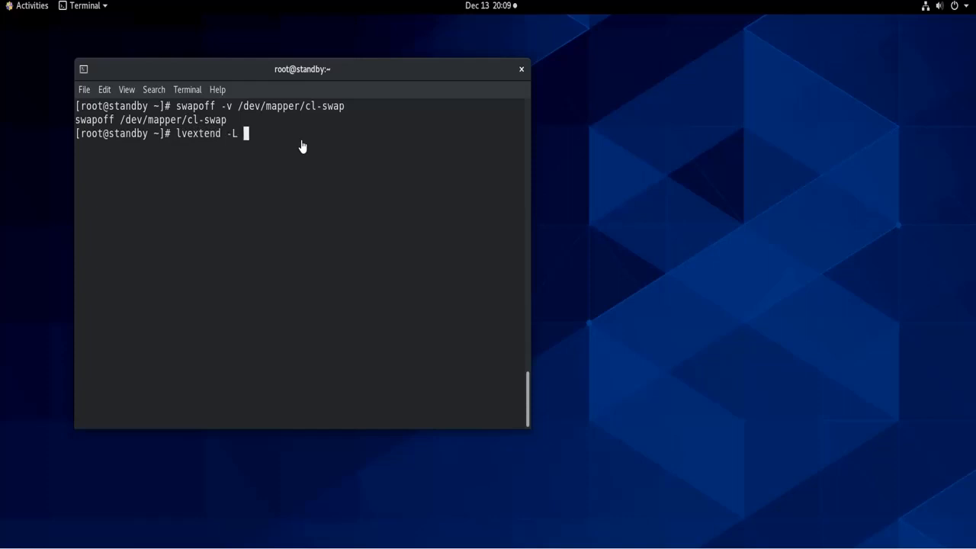
text(+1)
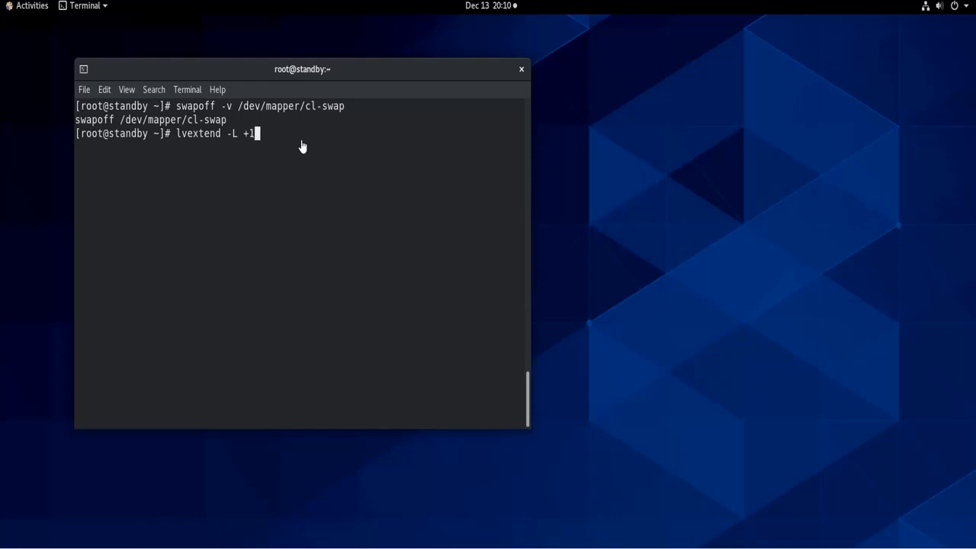
text(G /dev)
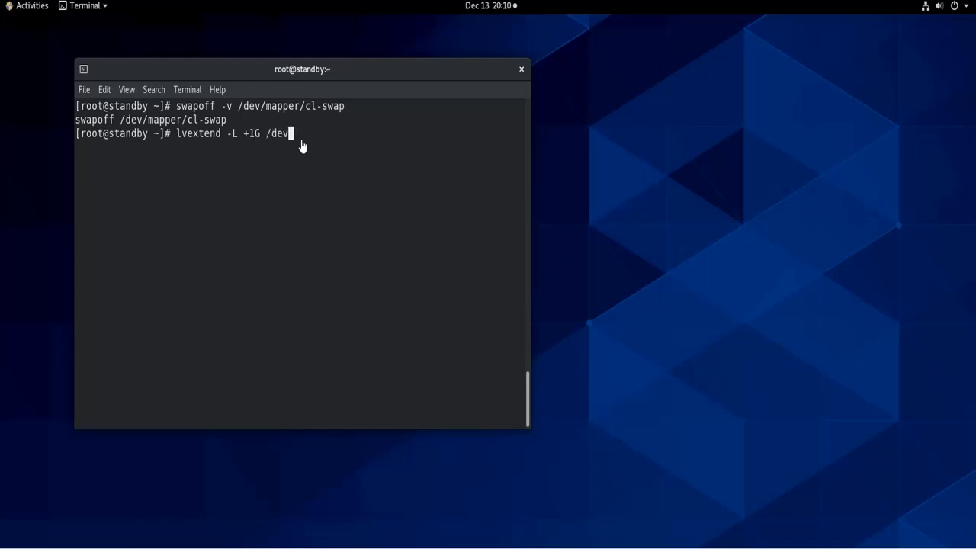
text(ma)
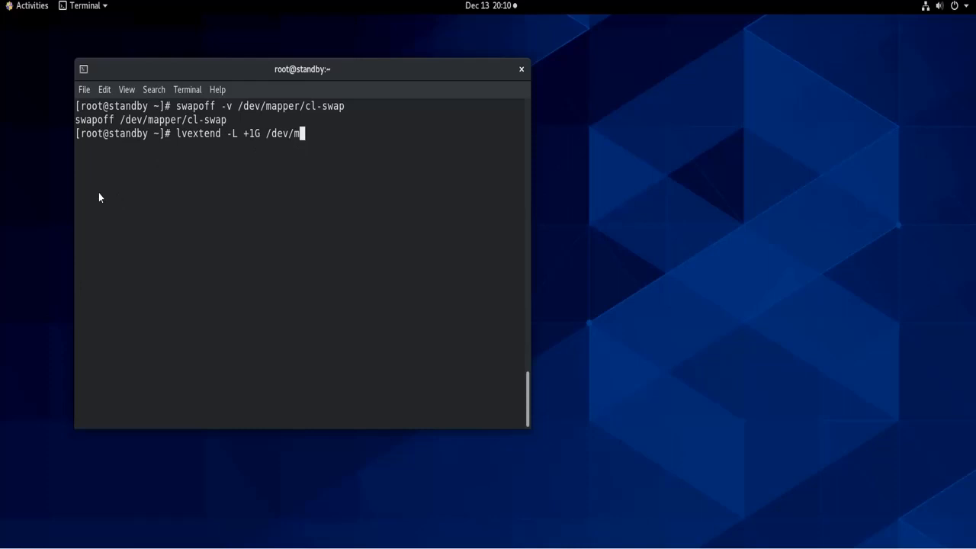
text(cl)
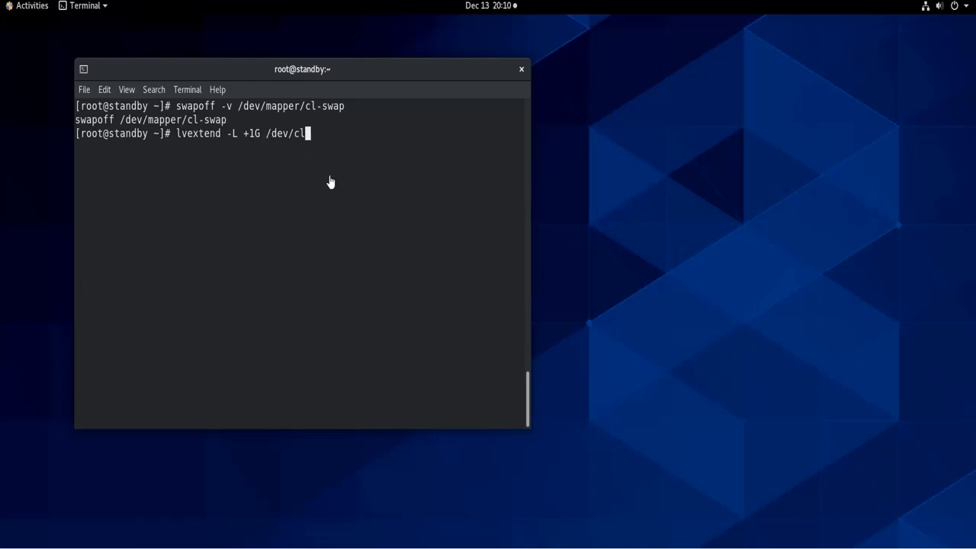
text(swap)
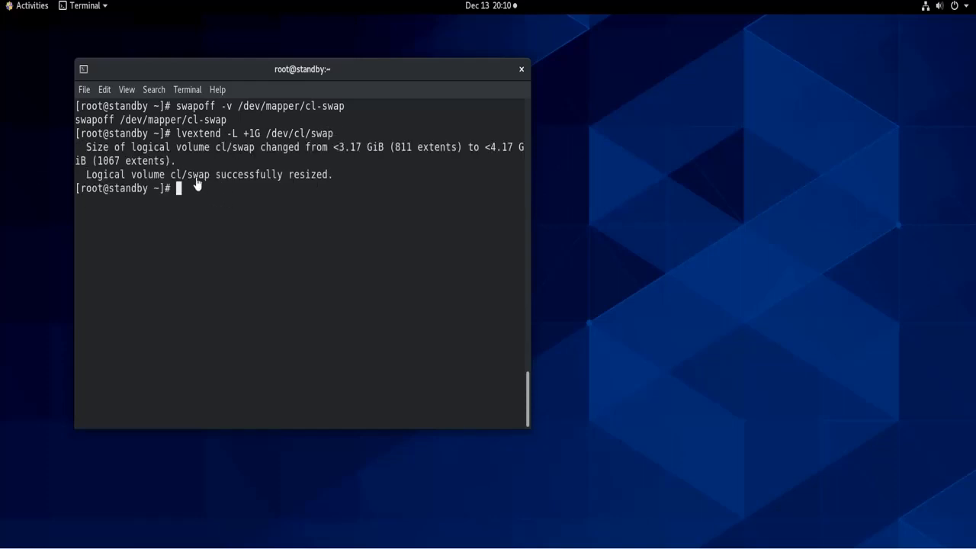
drag(192, 175, 328, 175)
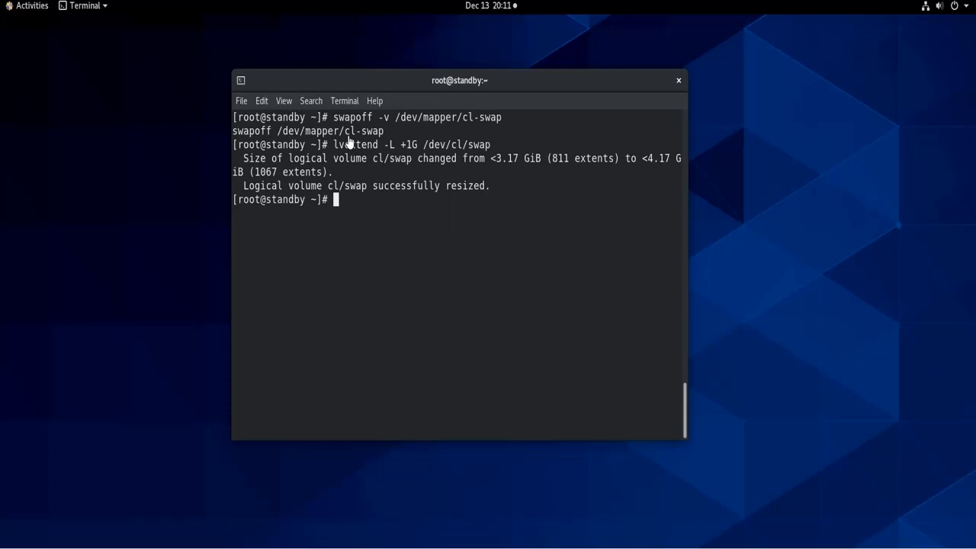
mouse_move(384, 206)
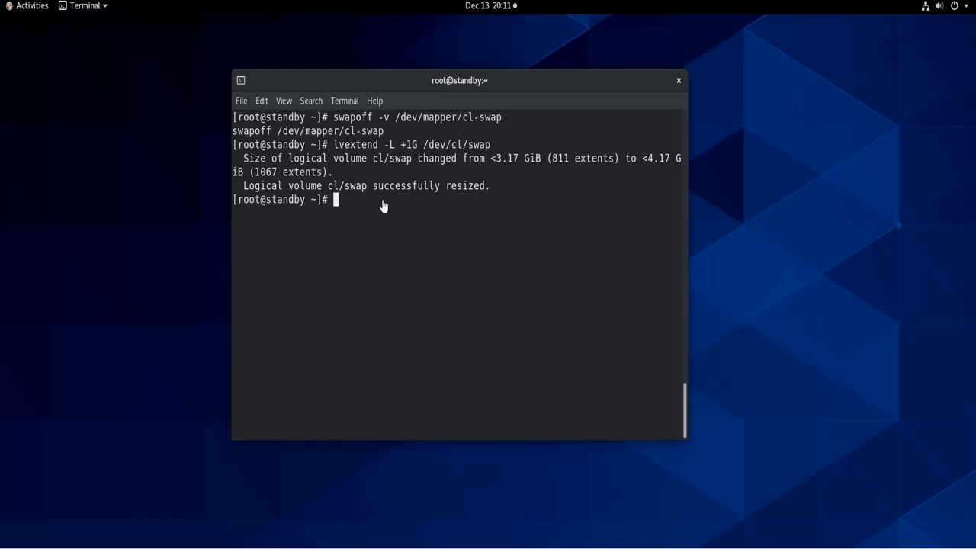
Step: List logical volumes with lvs and highlight the volume group name cl
text(lvs)
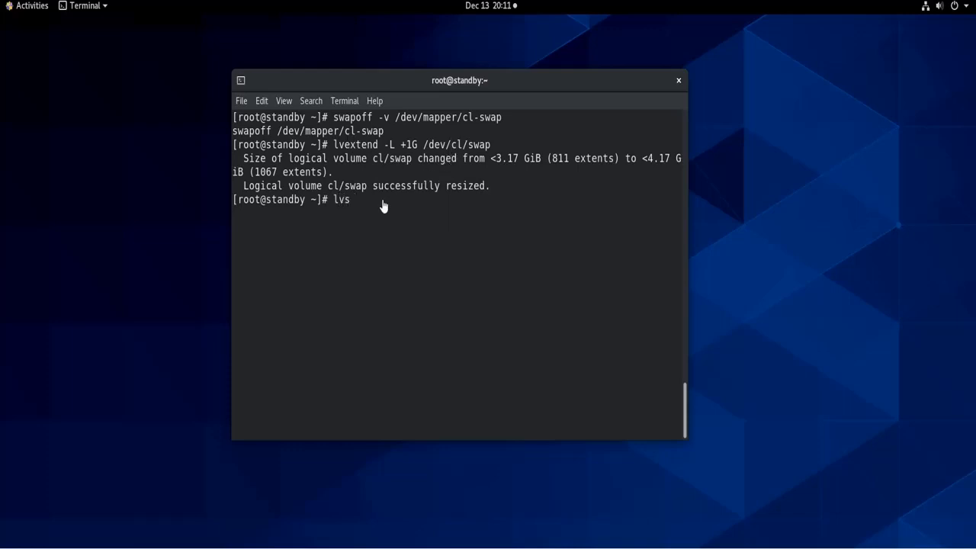
key(Return)
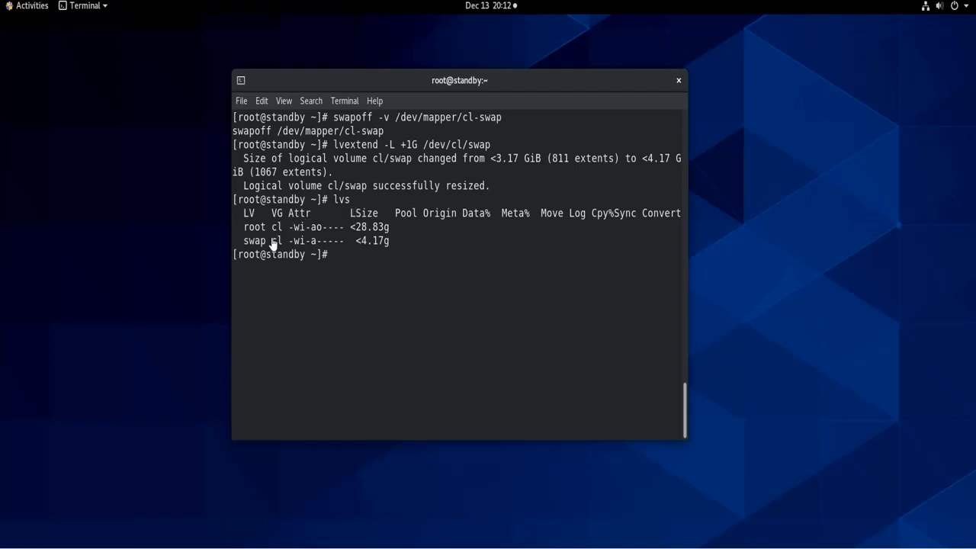
double_click(254, 241)
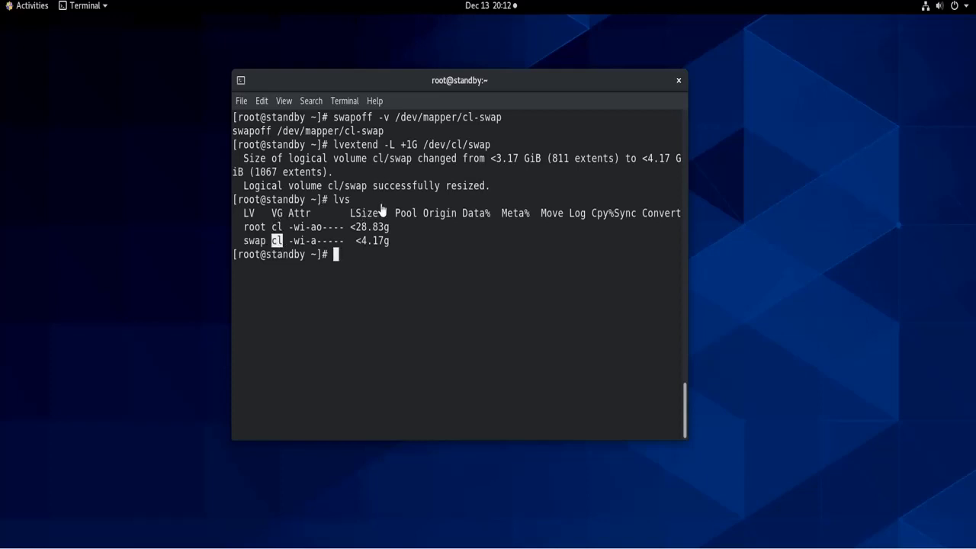
mouse_move(276, 246)
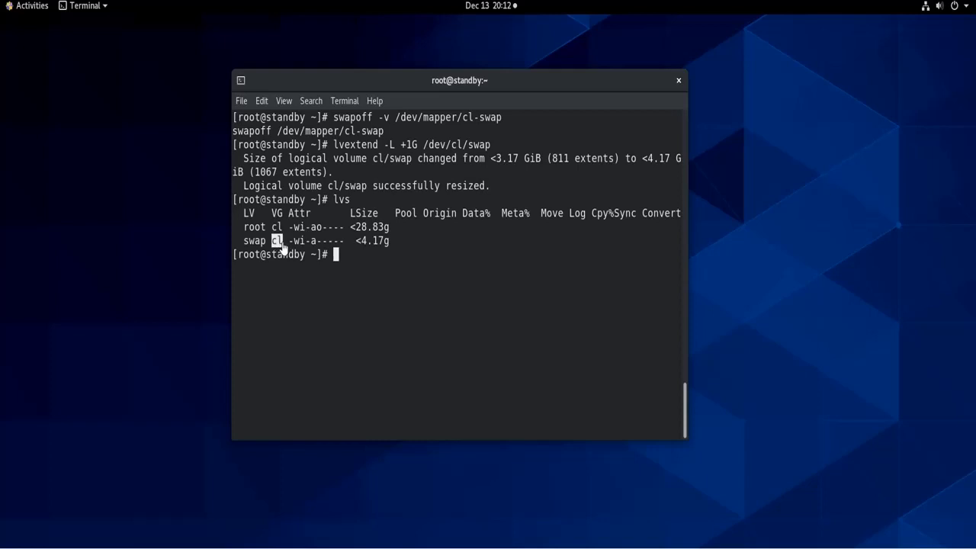
mouse_move(389, 187)
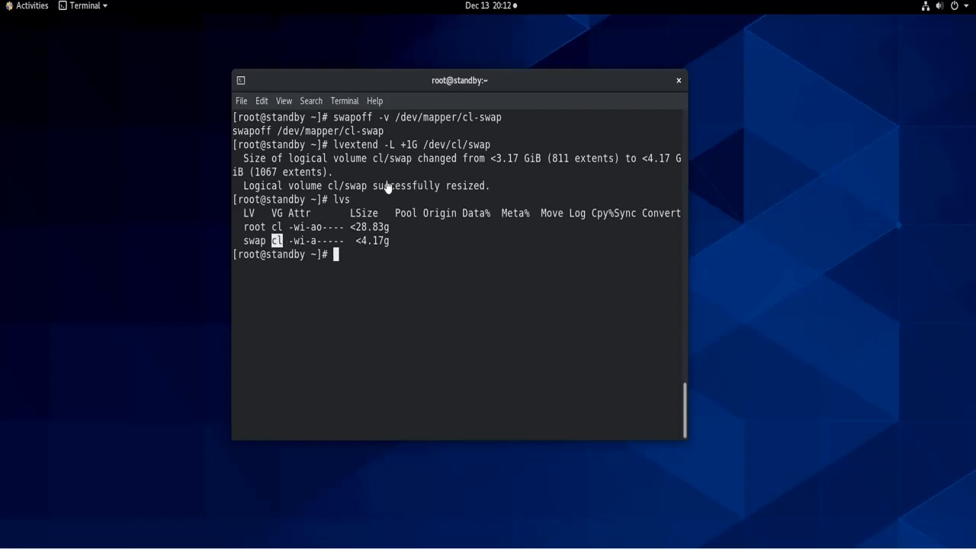
mouse_move(458, 152)
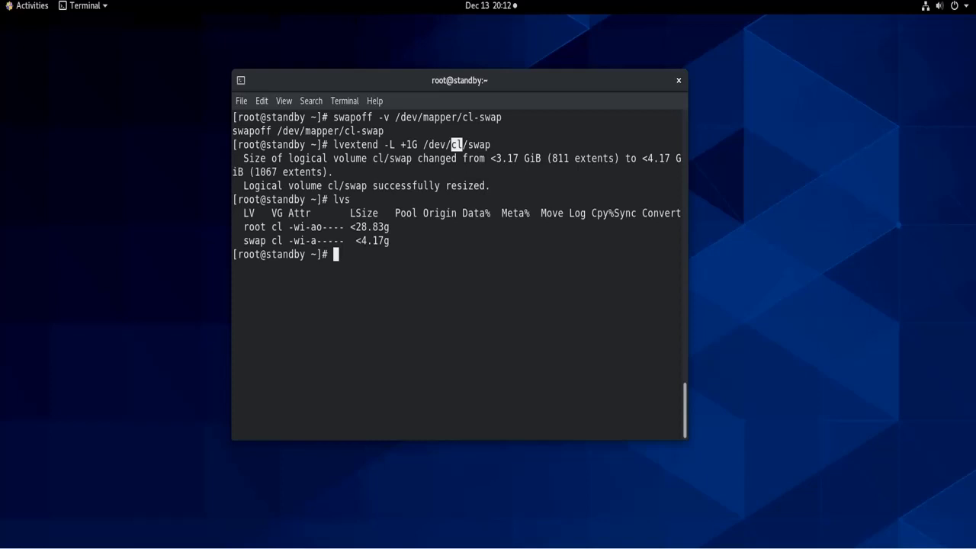
mouse_move(410, 363)
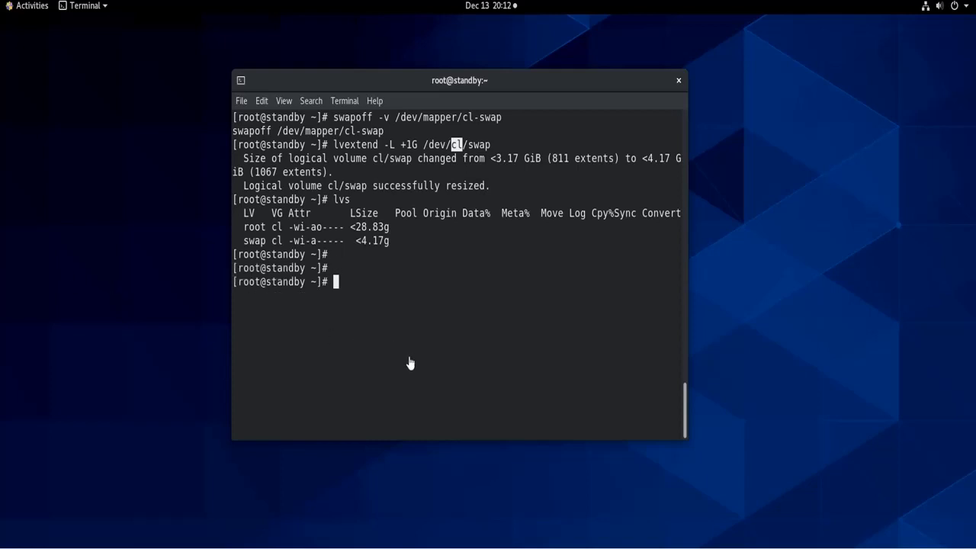
Step: Run mkswap on /dev/mapper/cl-swap to create a 4.2 GiB swap space
text(m)
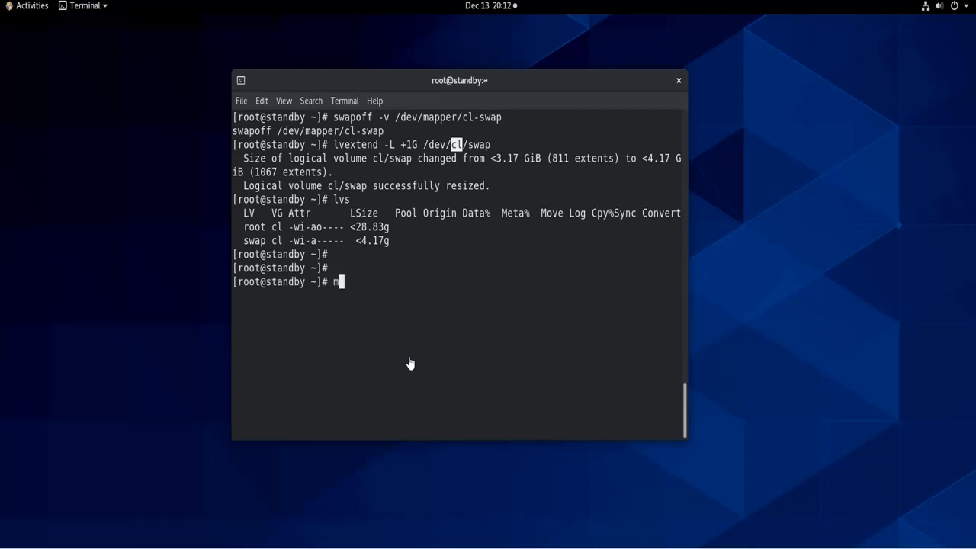
text(kswap)
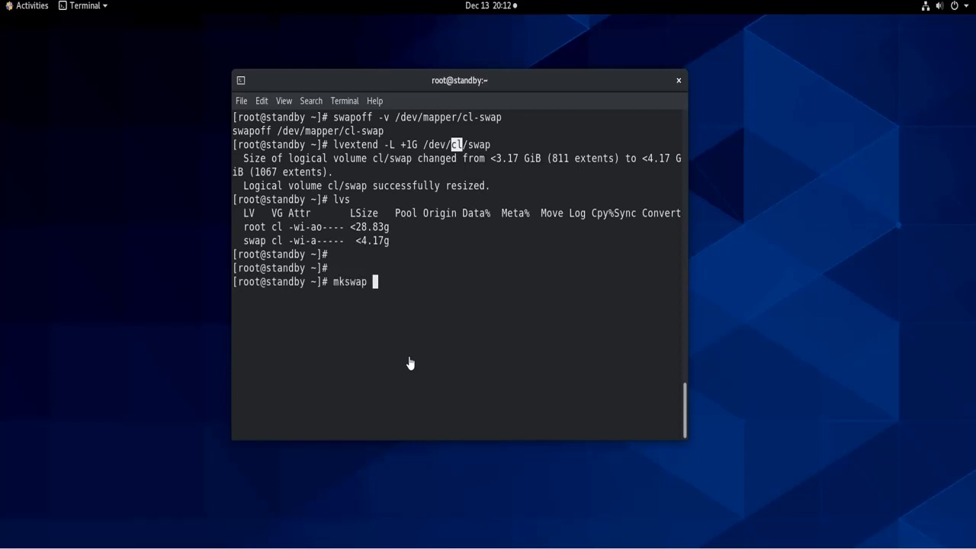
text(/dev)
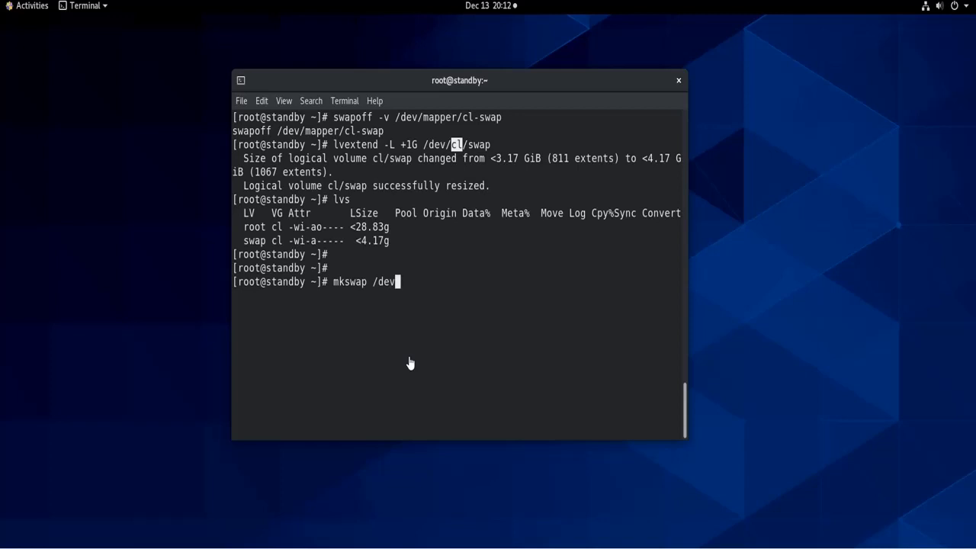
text(mapper)
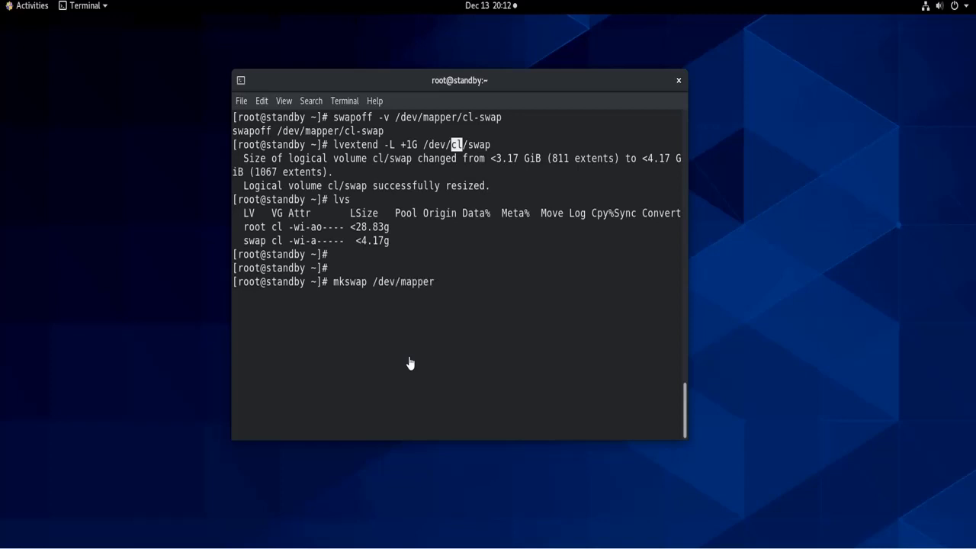
text(/cl)
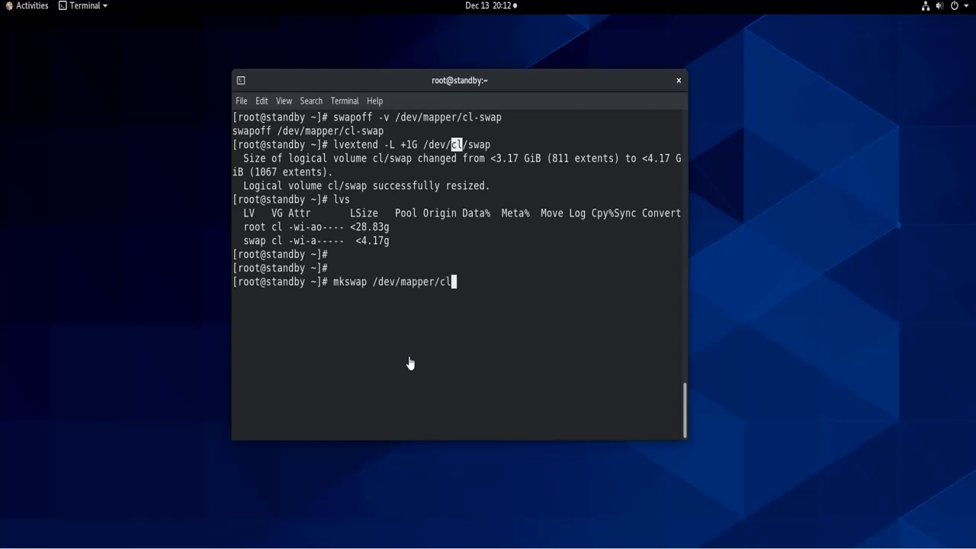
text(-swap)
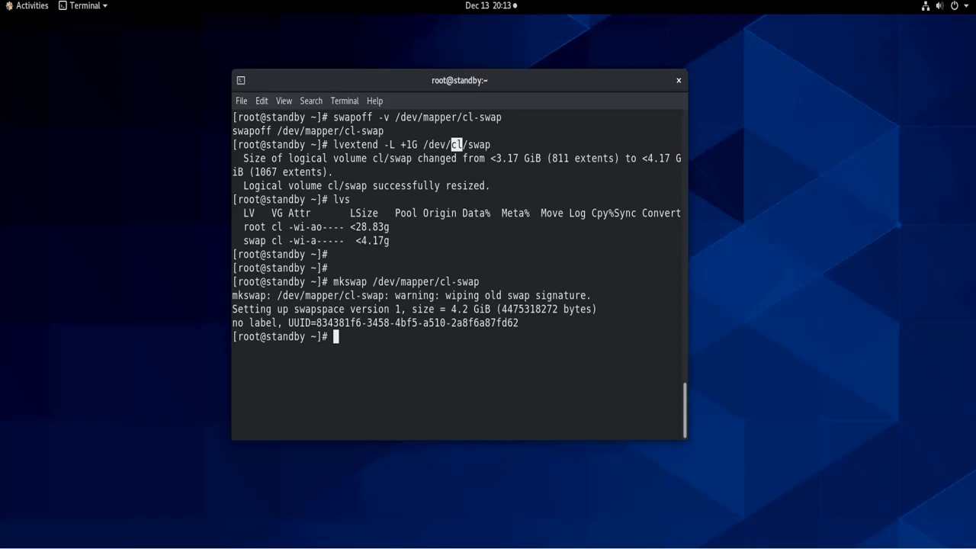
mouse_move(430, 409)
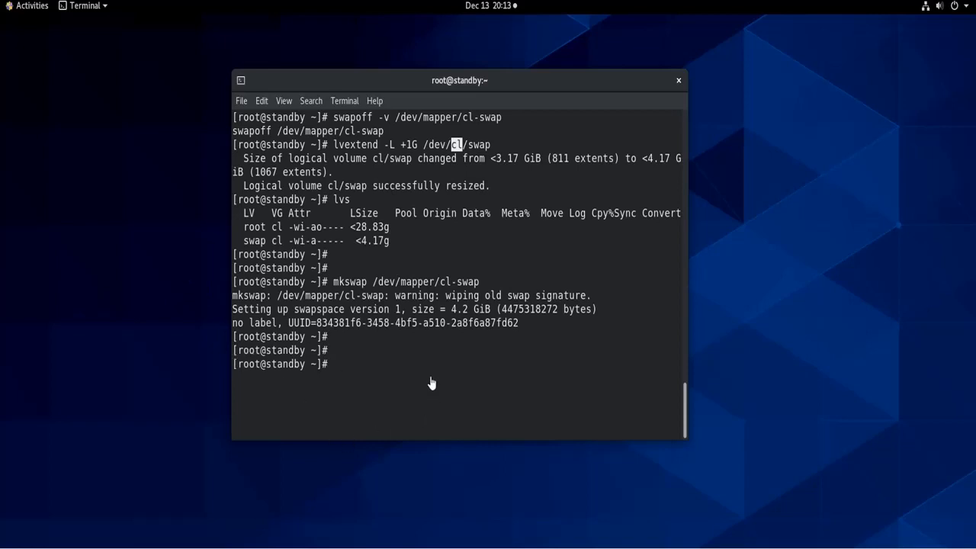
Step: Re-enable swap on /dev/mapper/cl-swap with swapon, then begin a free -m check
text(swapon -v)
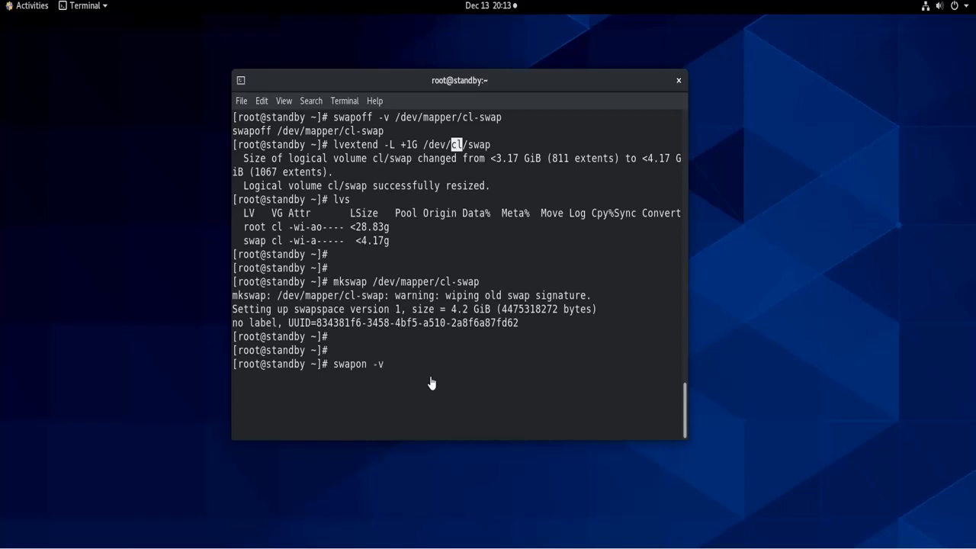
text(/dev/ma)
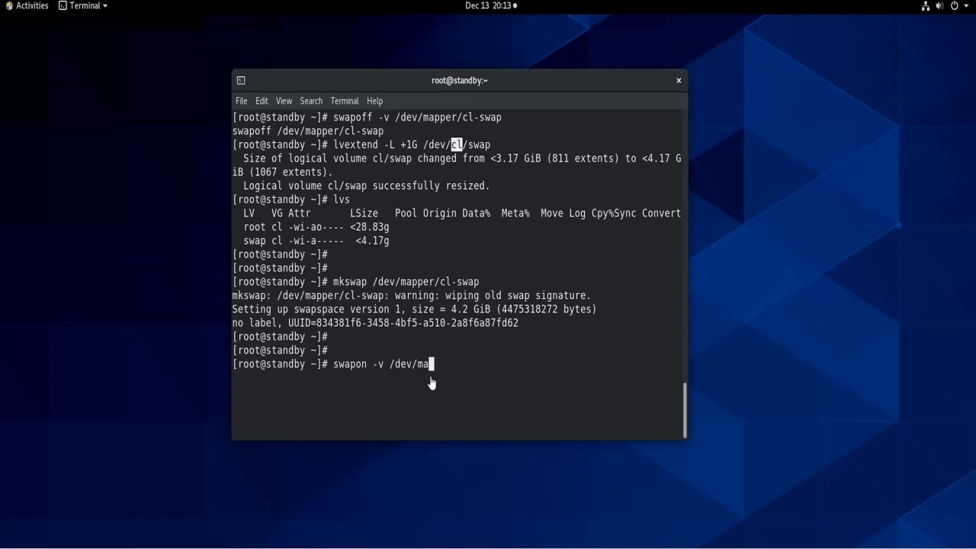
text(pper/)
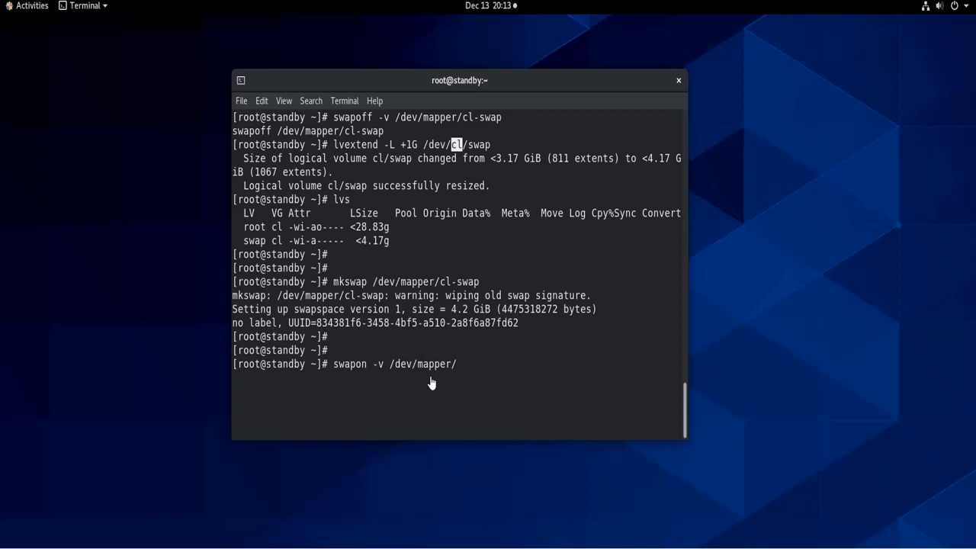
text(cl-swap)
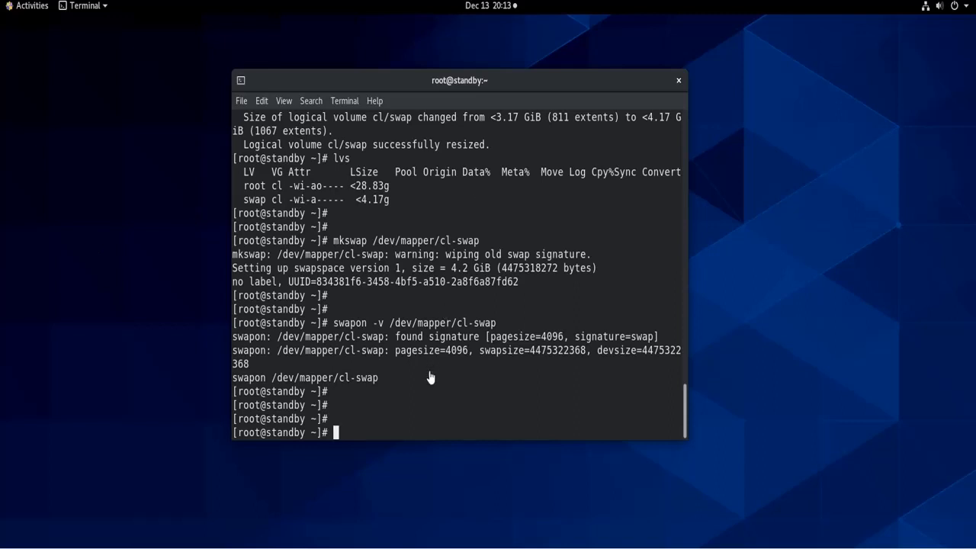
mouse_move(486, 399)
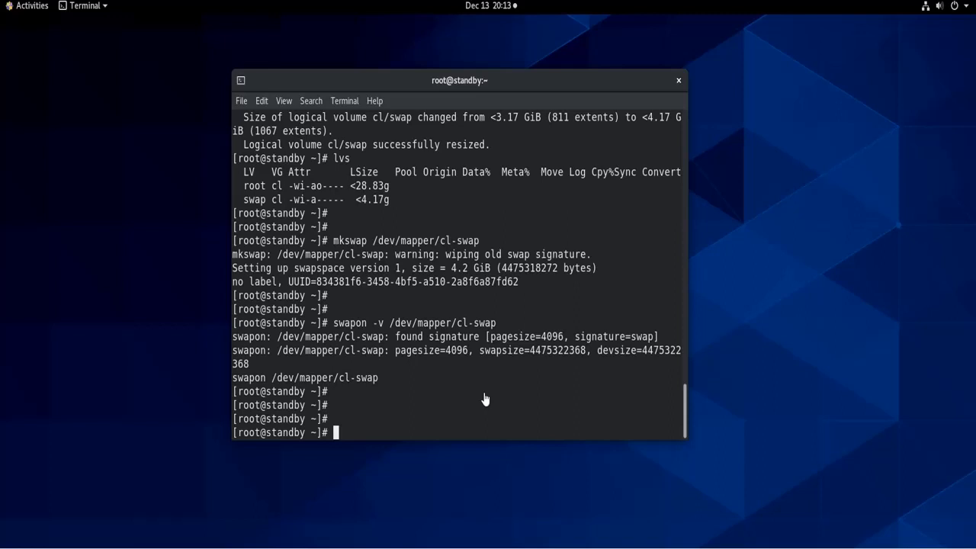
text(free -m)
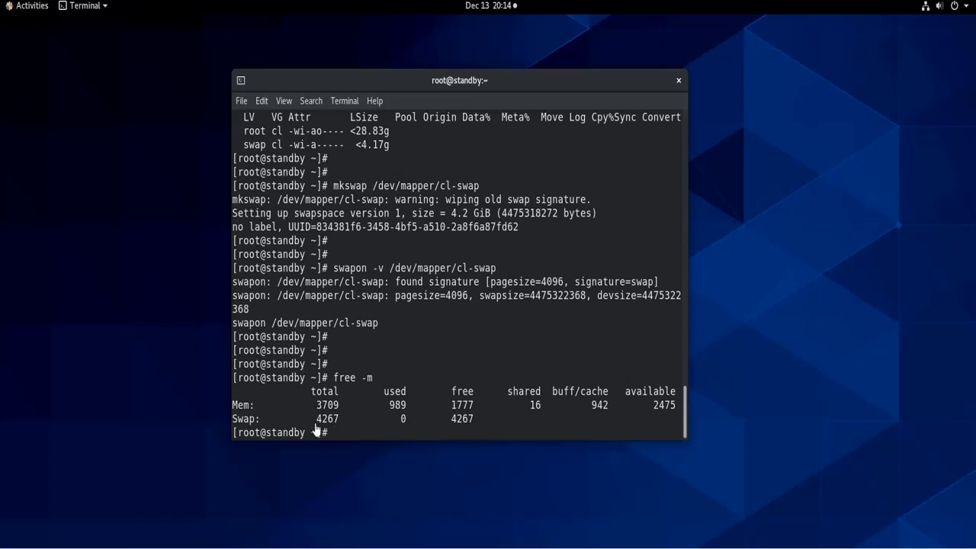
Step: Check the 4267 MB swap total, then confirm cl-swap at 4.2G in lsblk
double_click(327, 419)
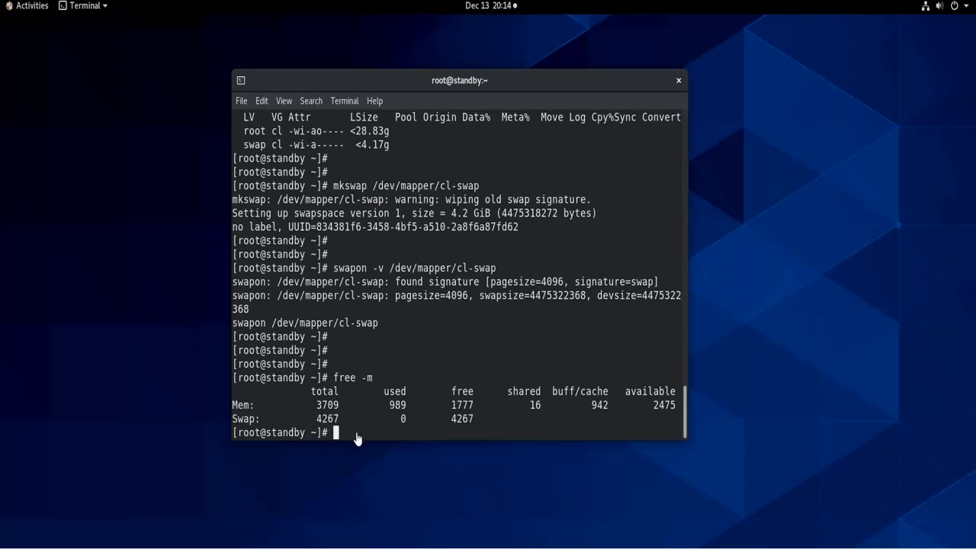
text(lsblk)
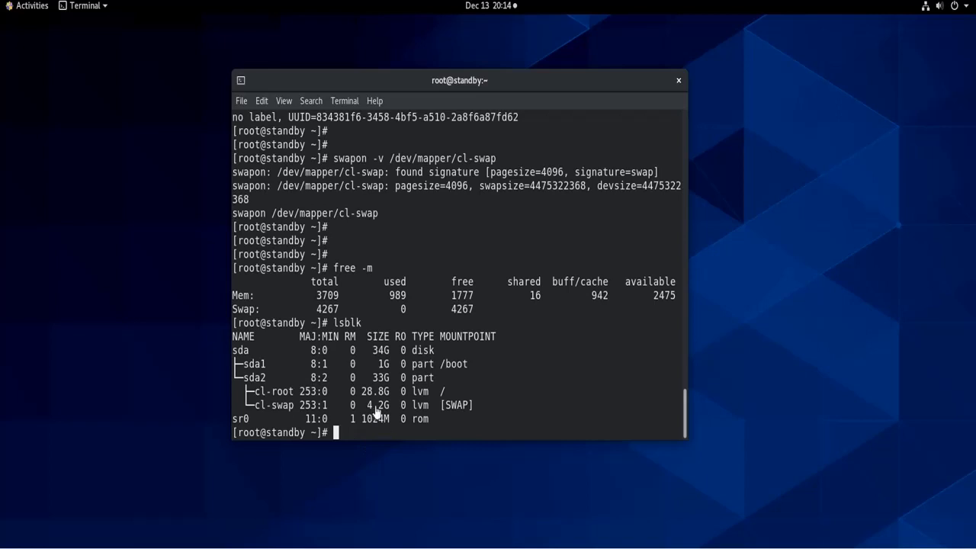
double_click(379, 405)
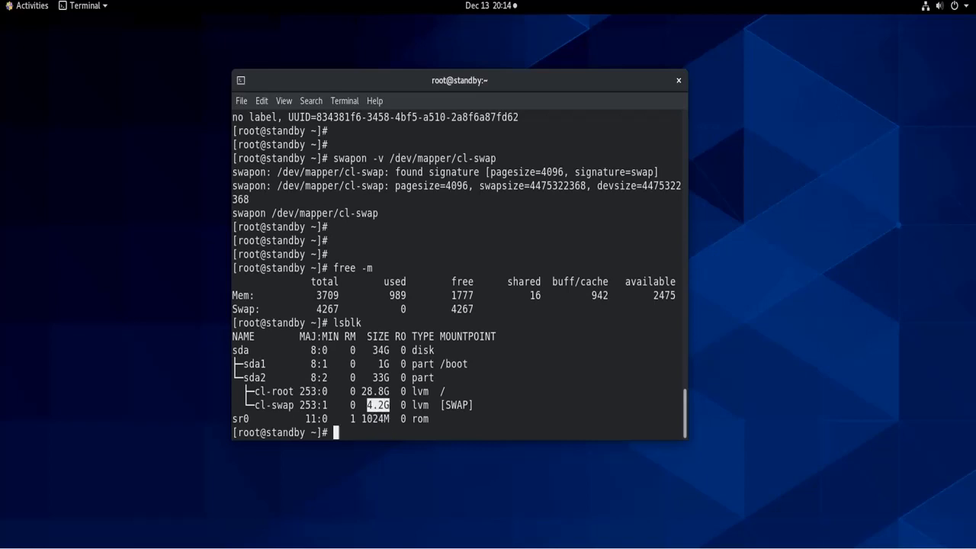